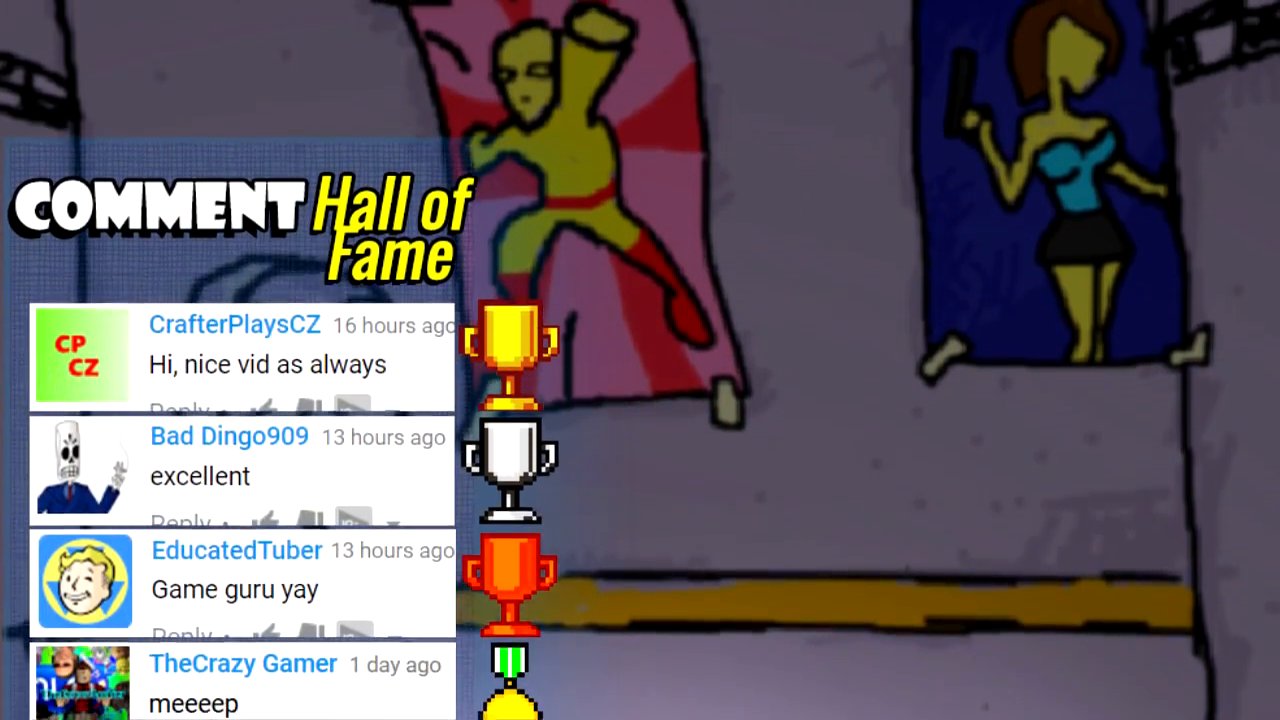
# - Scroll the Level 1 scene to show the worm between the purple brick walls
pyautogui.scroll(-3)
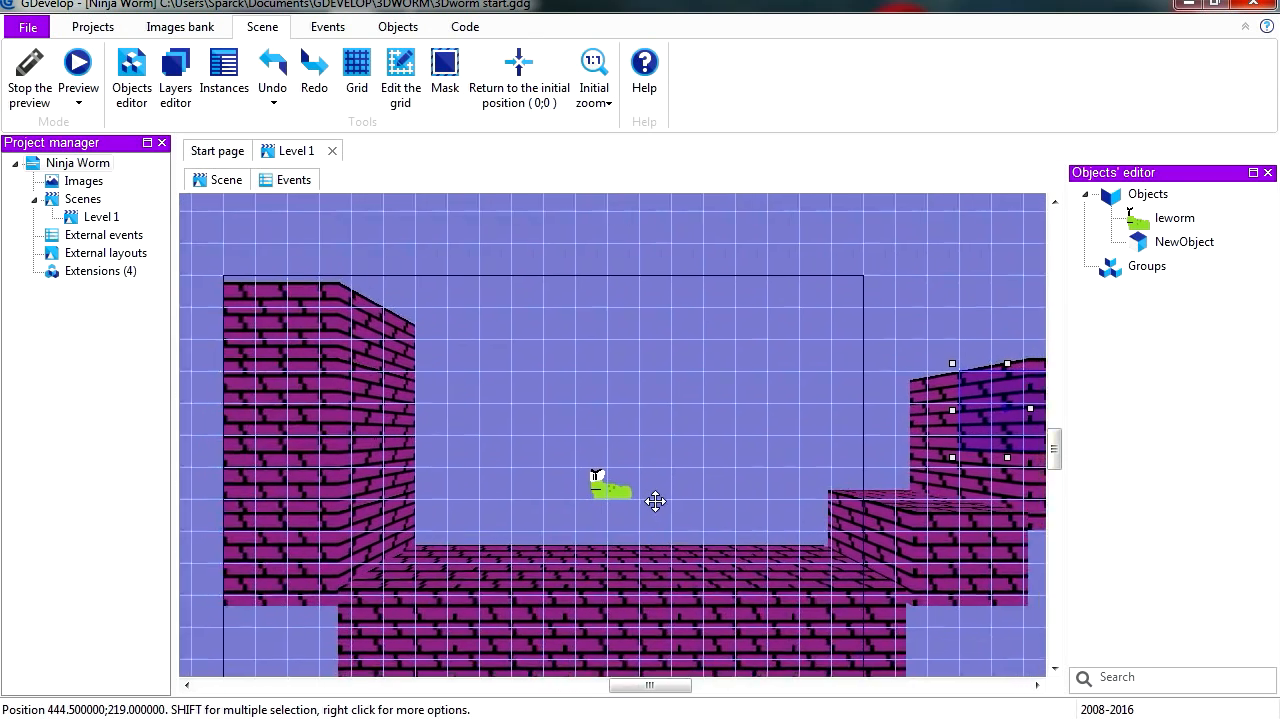
# - Insert a new Light-type object, NewObject2, into the Level 1 scene
pyautogui.rightClick(655, 500)
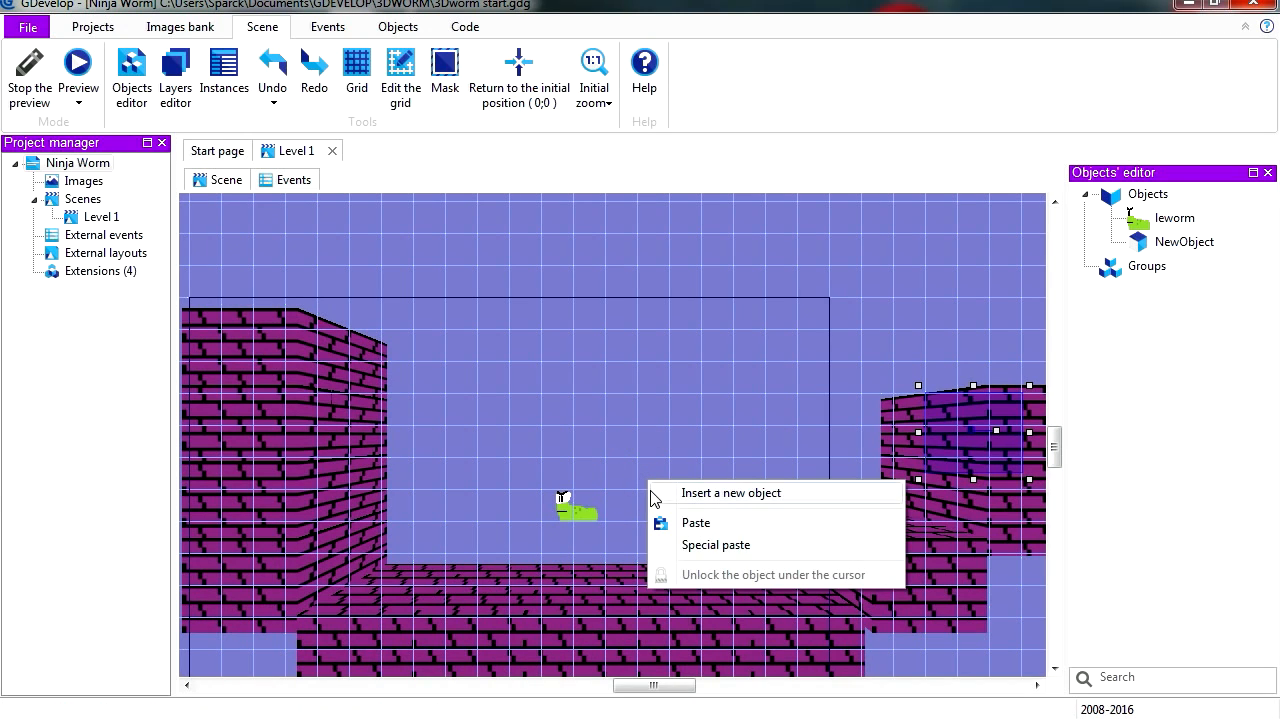
pyautogui.click(731, 492)
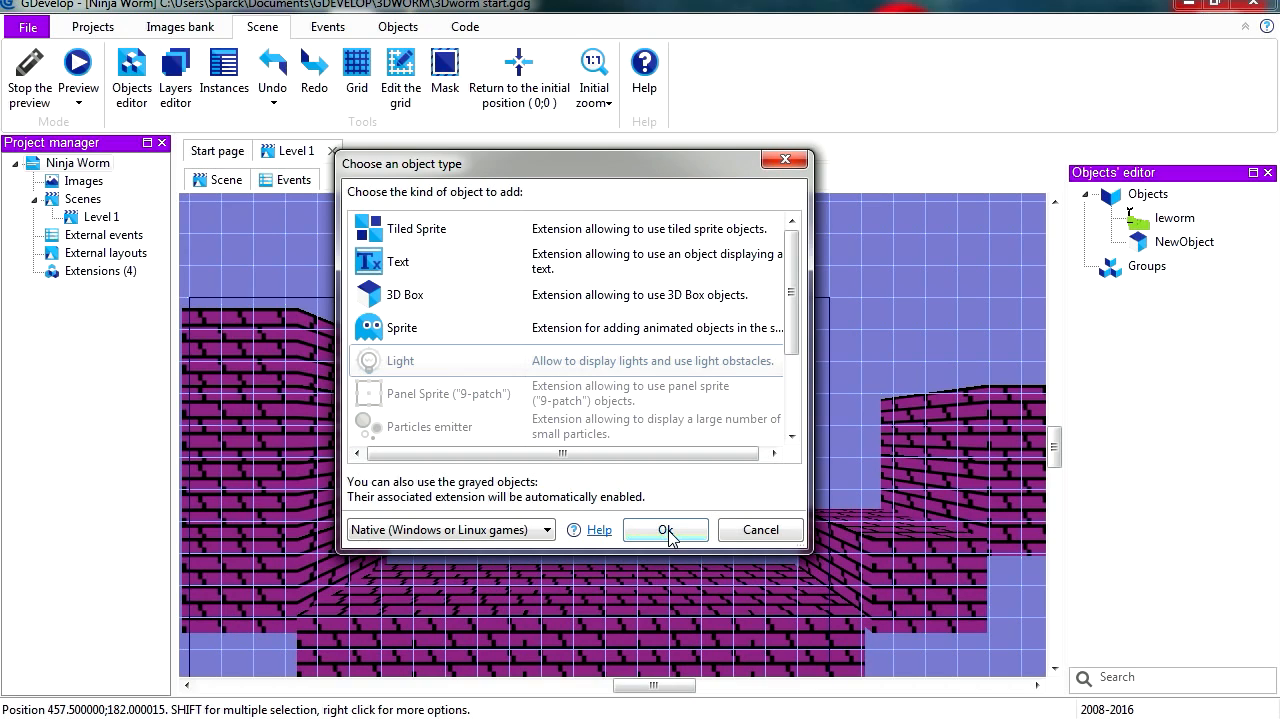
pyautogui.click(665, 529)
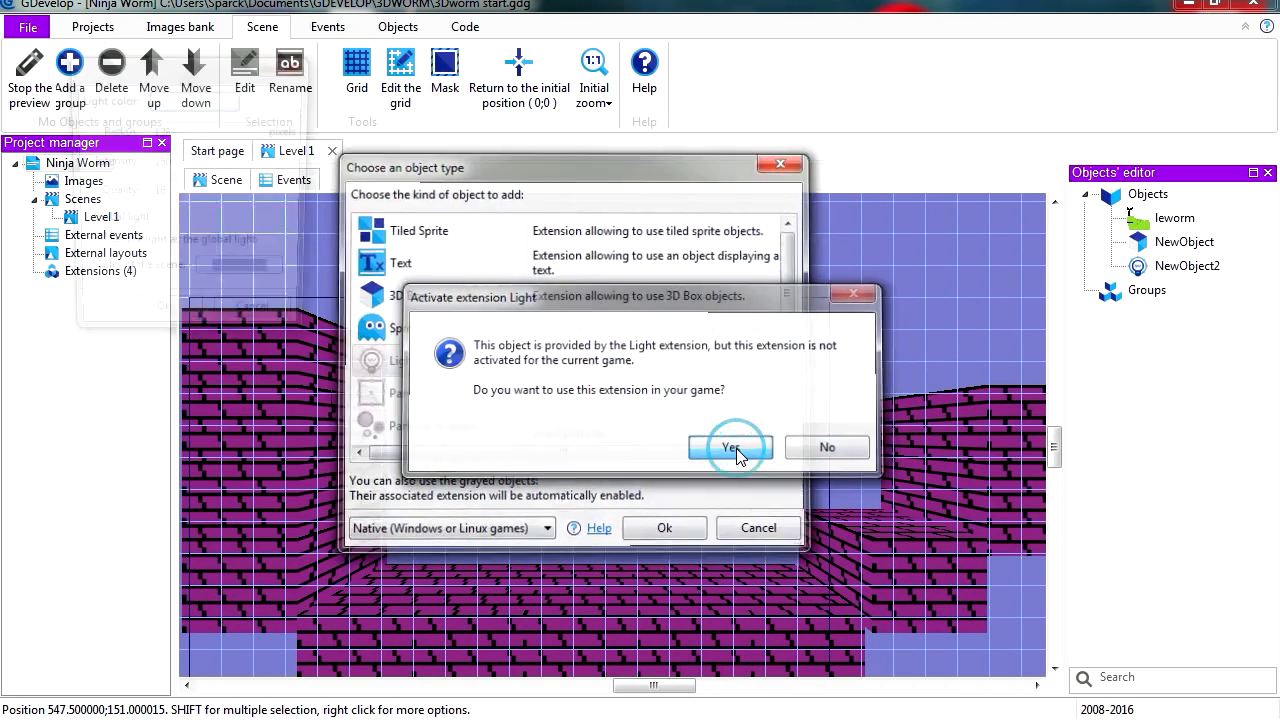
# - Enable the Light extension and give NewObject2 a green colour, radius 60 and intensity 180
pyautogui.click(730, 447)
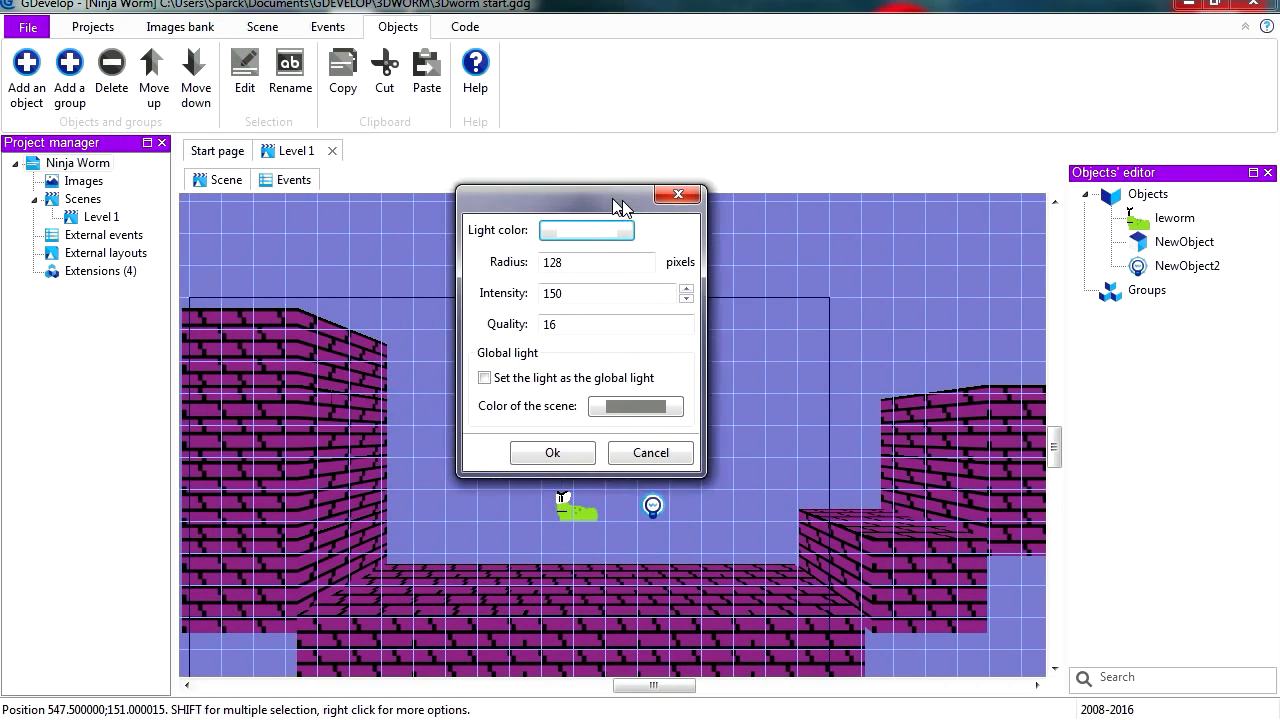
pyautogui.click(586, 230)
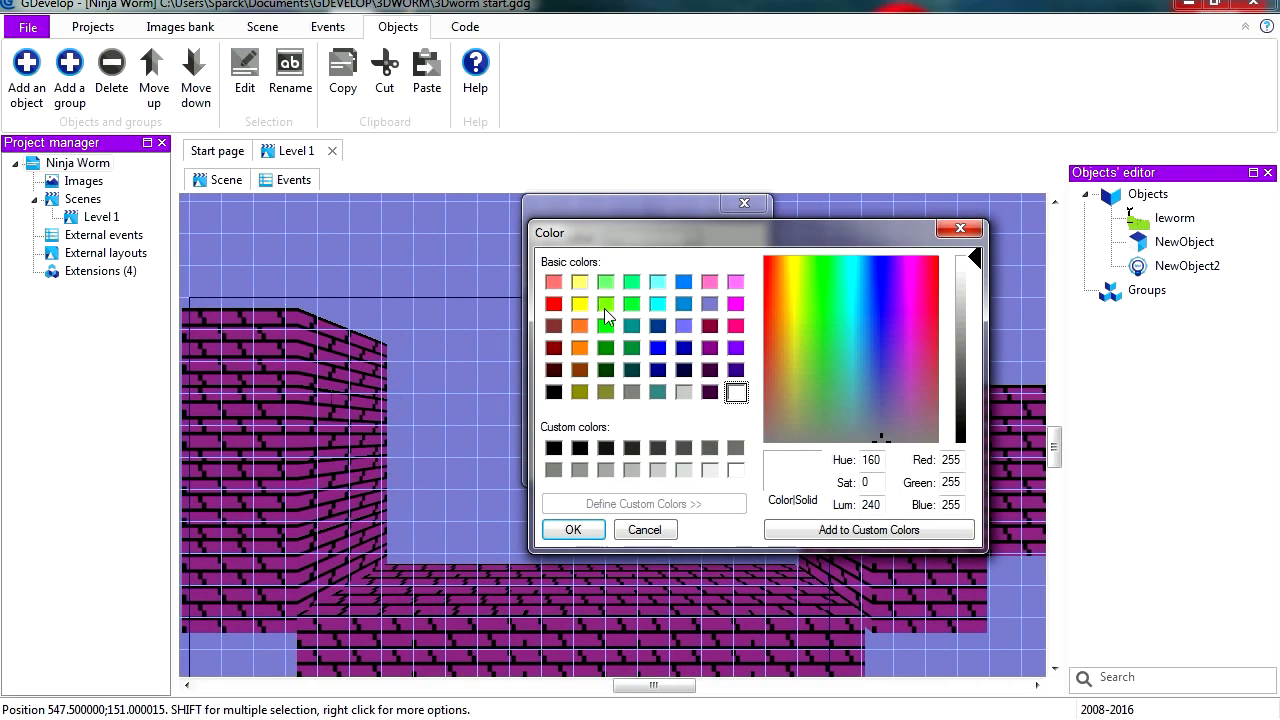
pyautogui.click(605, 304)
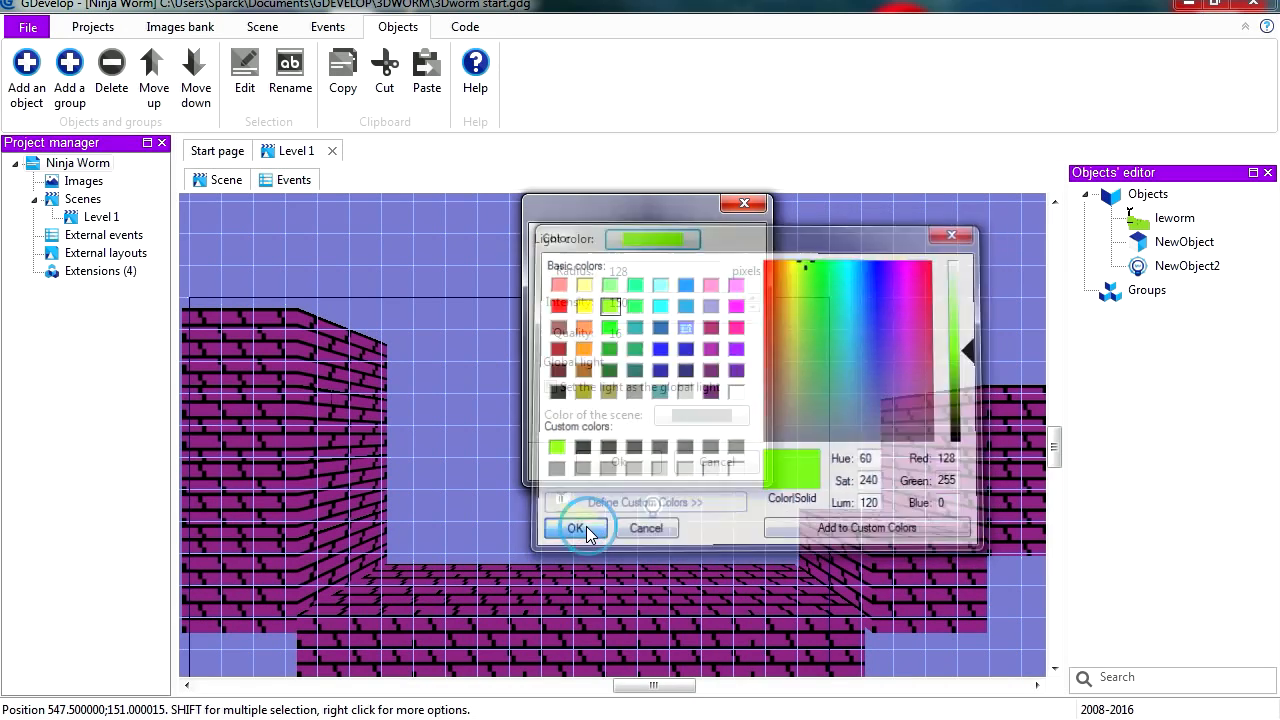
pyautogui.click(574, 528)
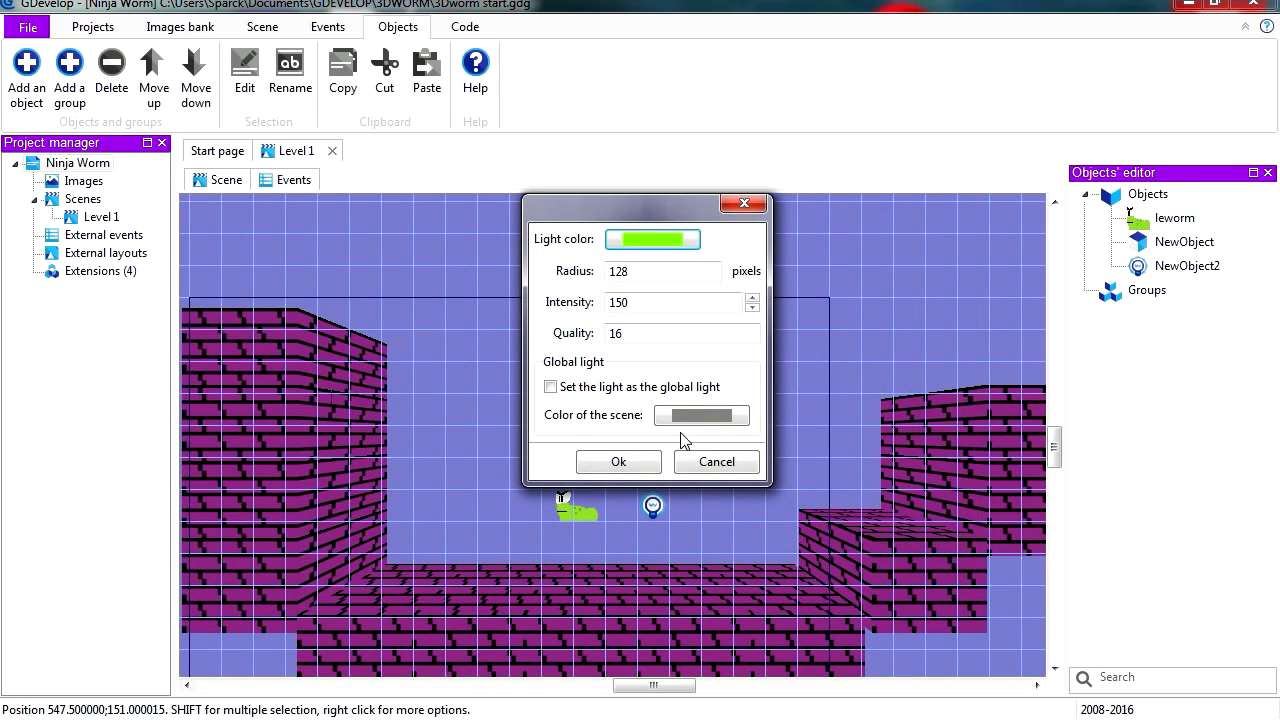
pyautogui.click(662, 271)
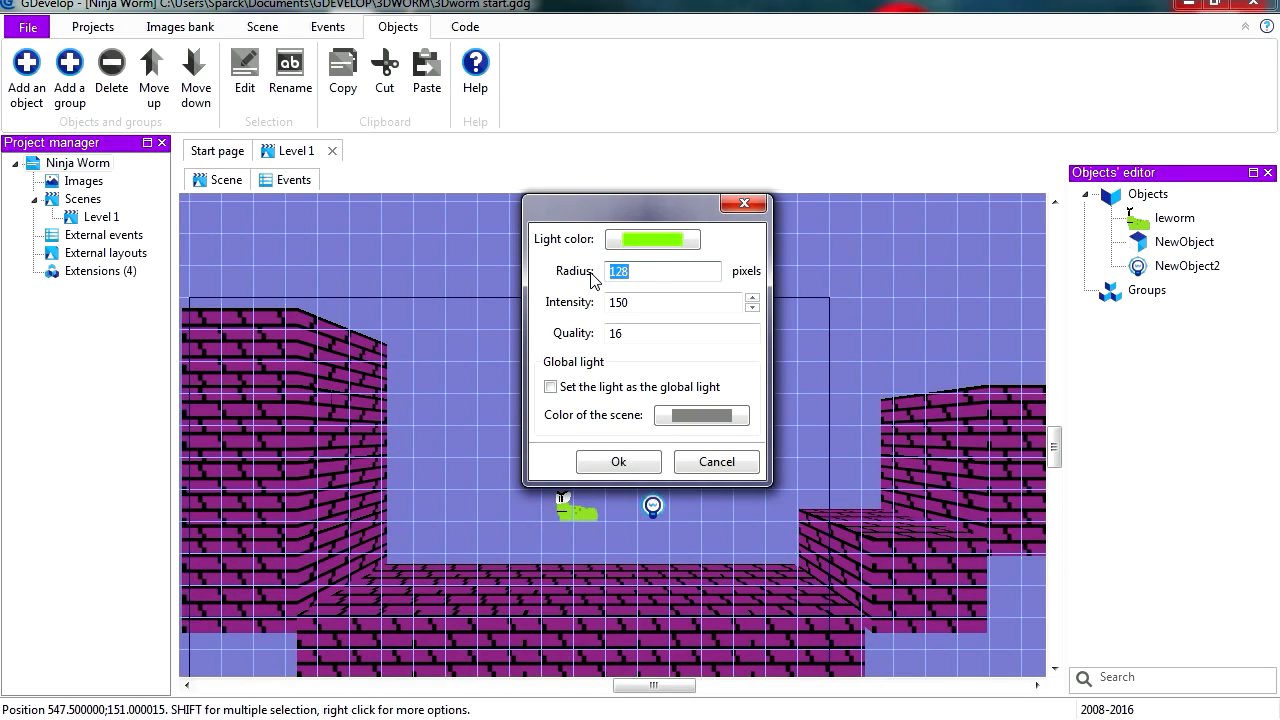
pyautogui.write('60')
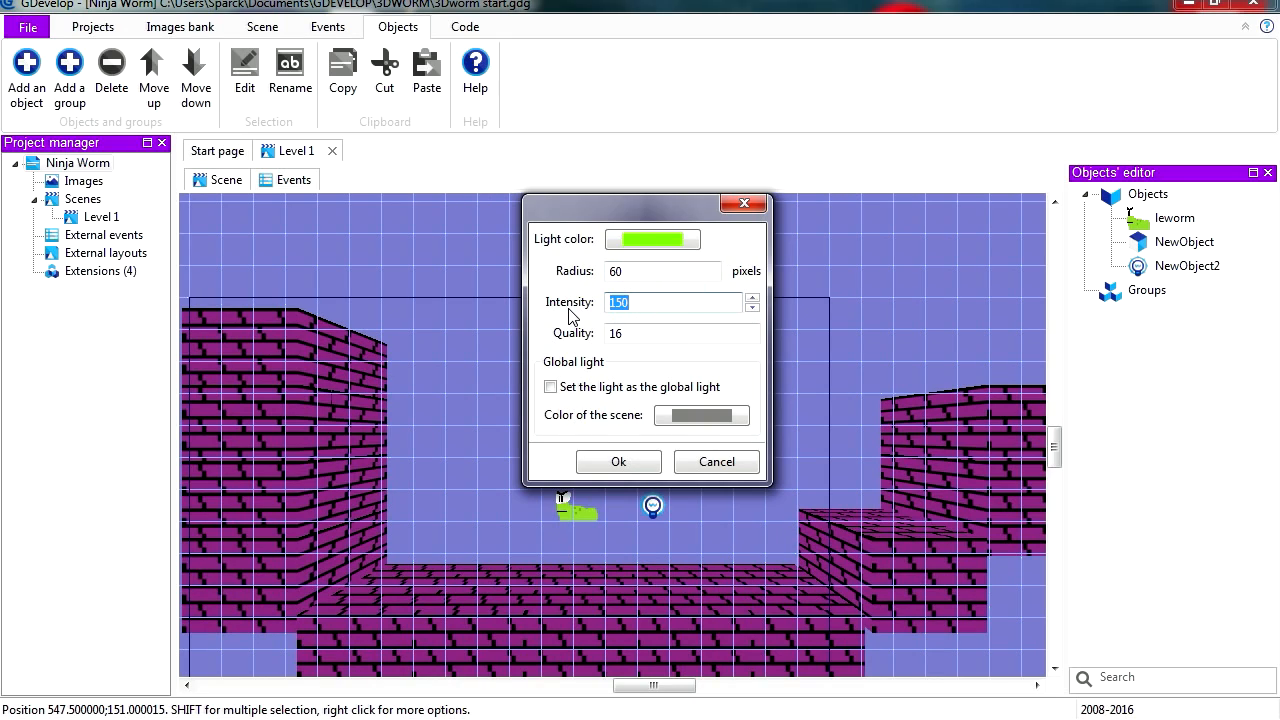
pyautogui.write('180')
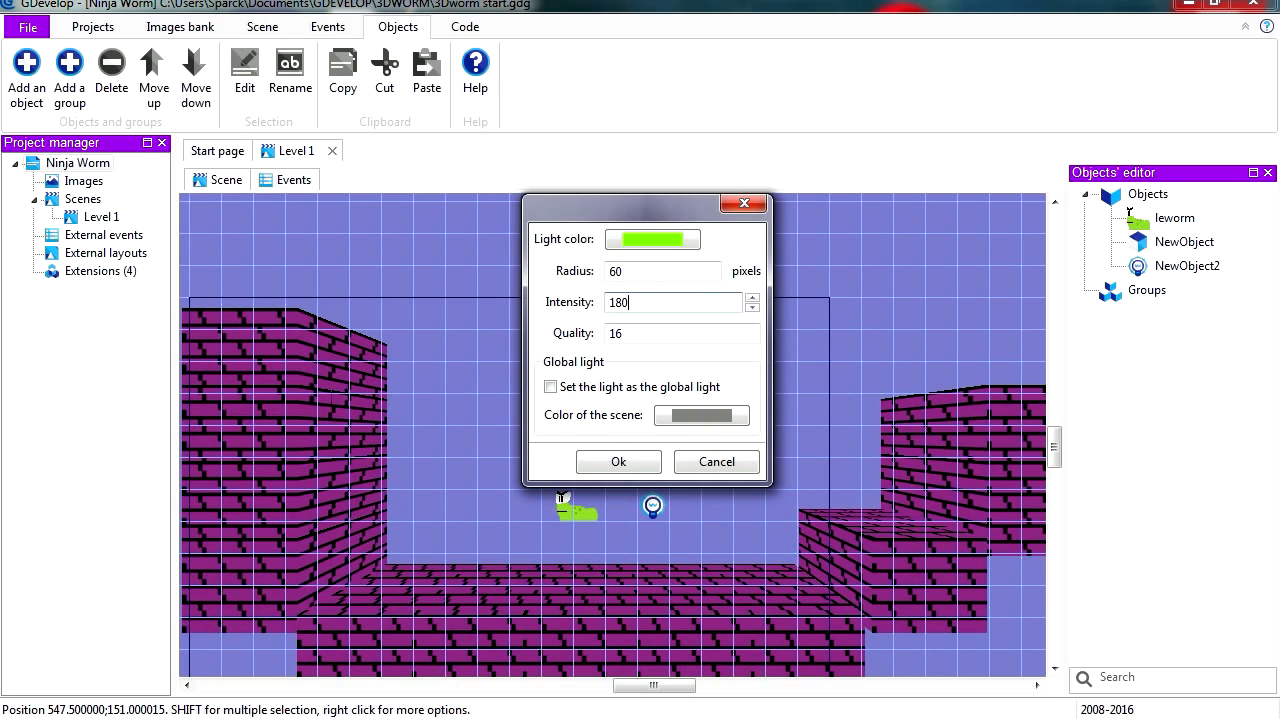
pyautogui.click(680, 333)
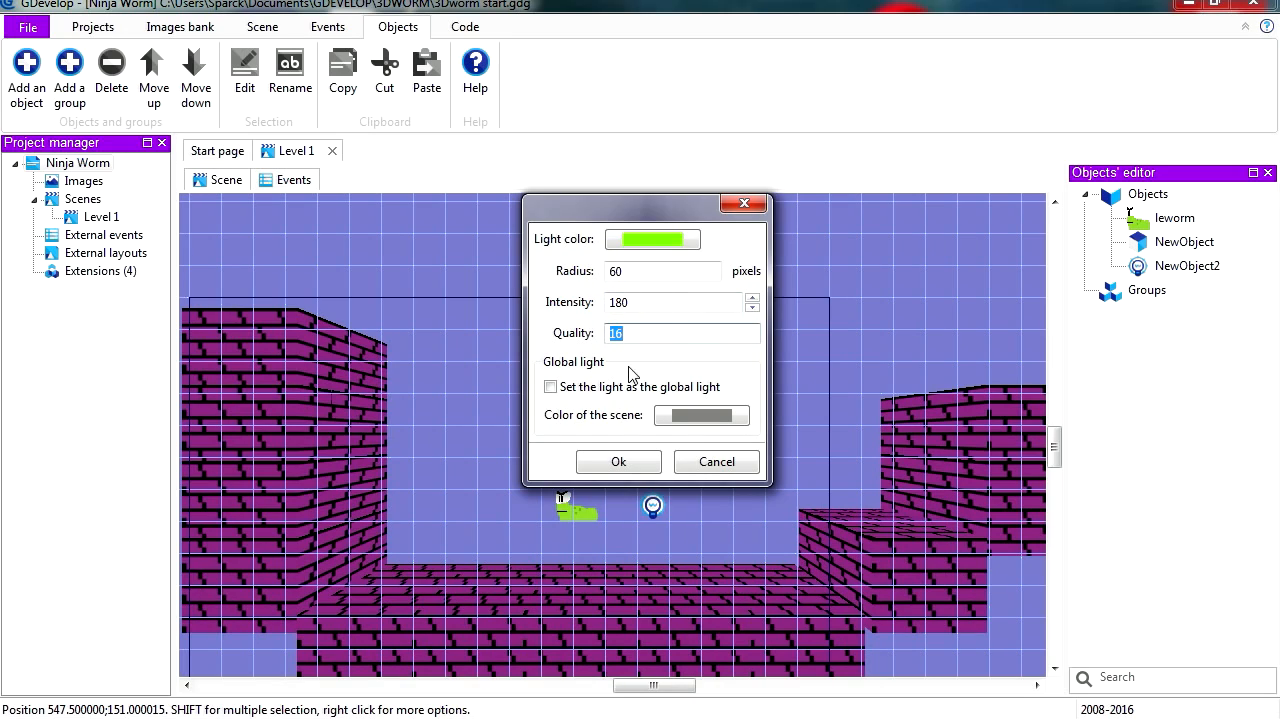
pyautogui.moveTo(673, 373)
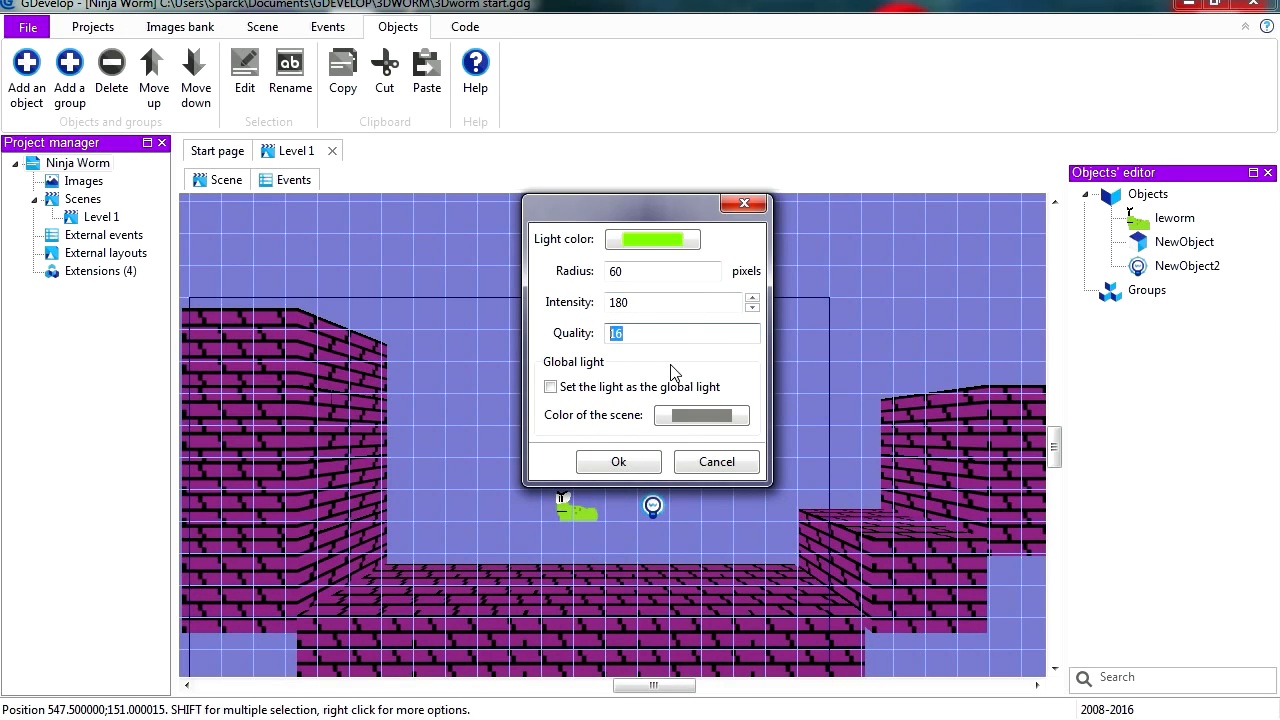
pyautogui.moveTo(618, 461)
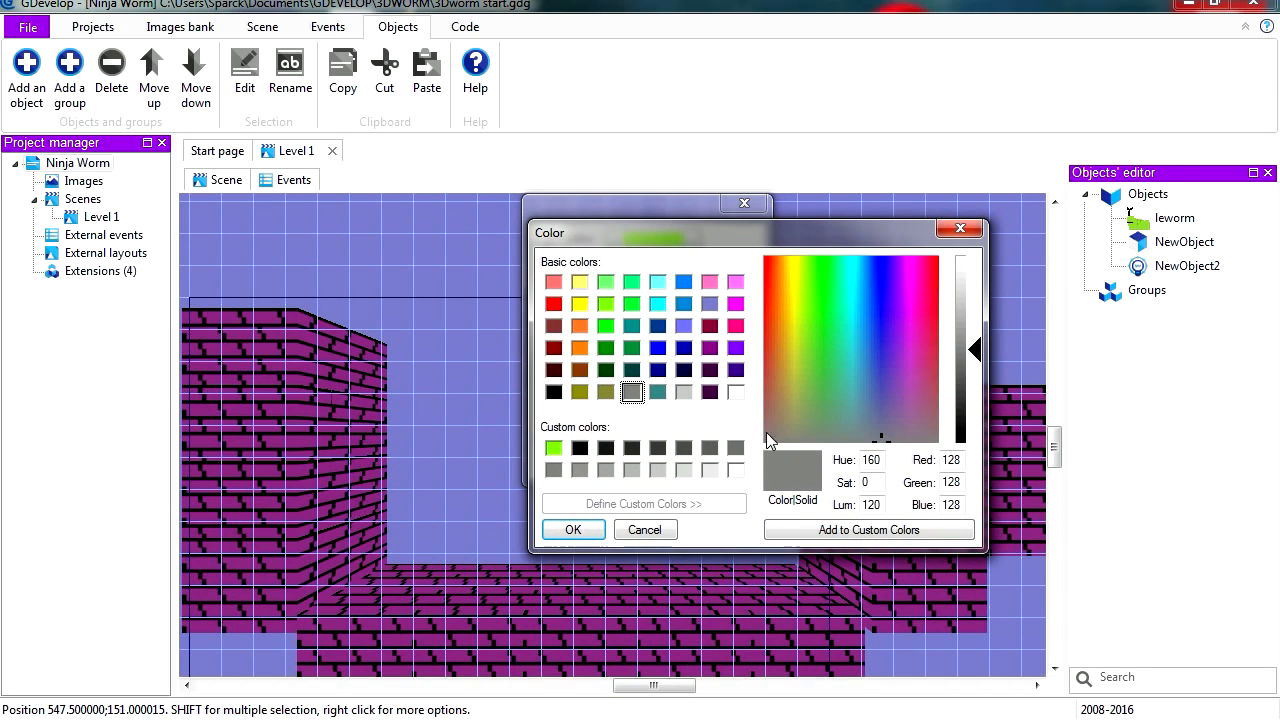
pyautogui.moveTo(613, 460)
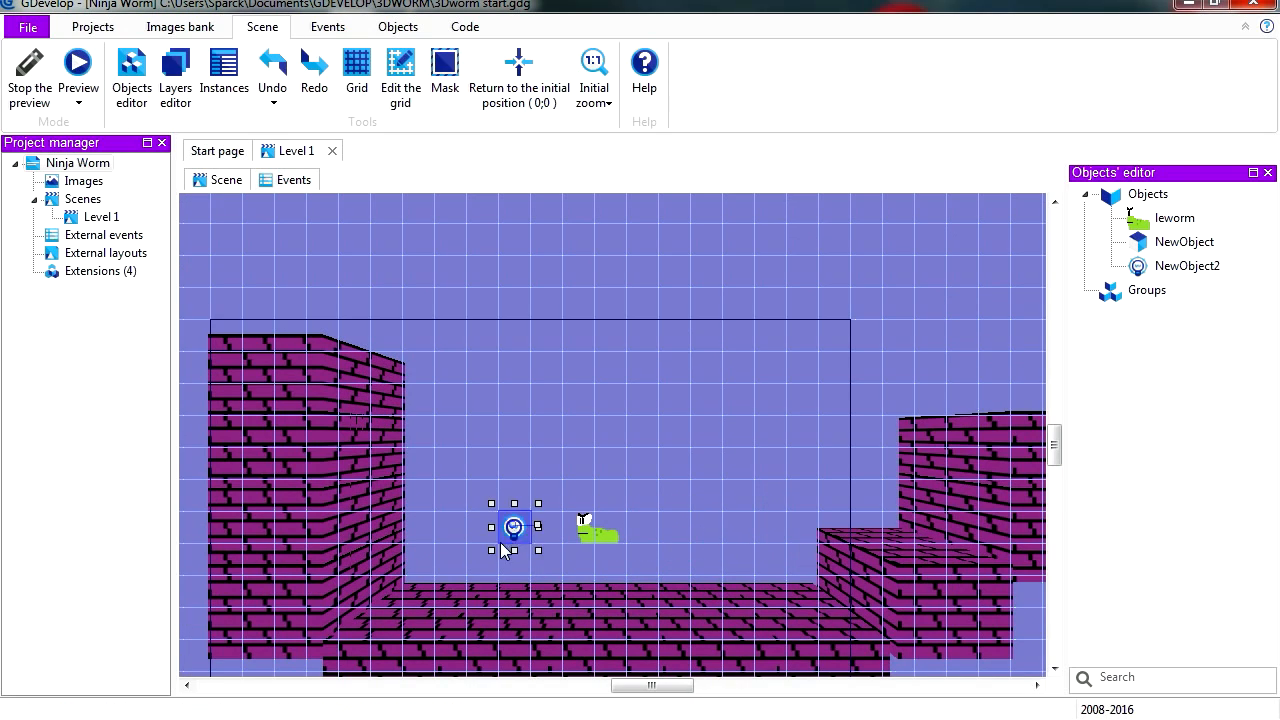
# - Move the light to the foot of the left brick wall and open the scene's events
pyautogui.moveTo(513, 527); pyautogui.dragTo(417, 558)
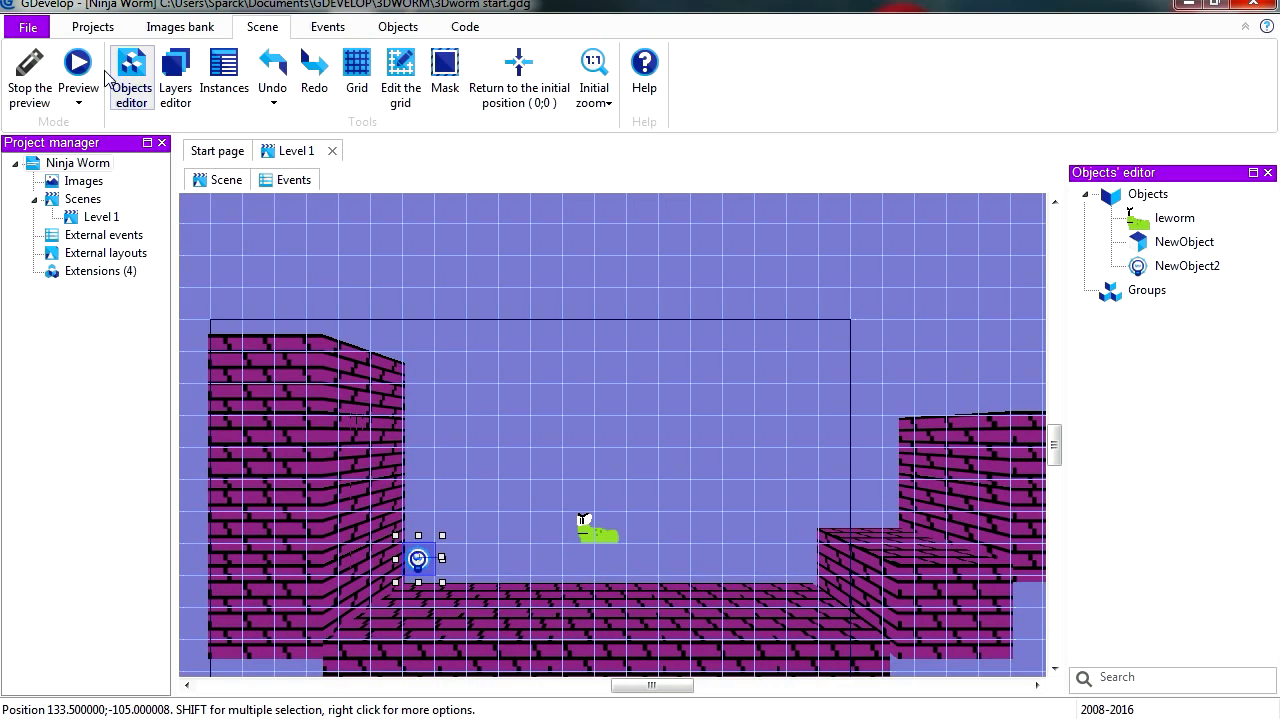
pyautogui.click(77, 63)
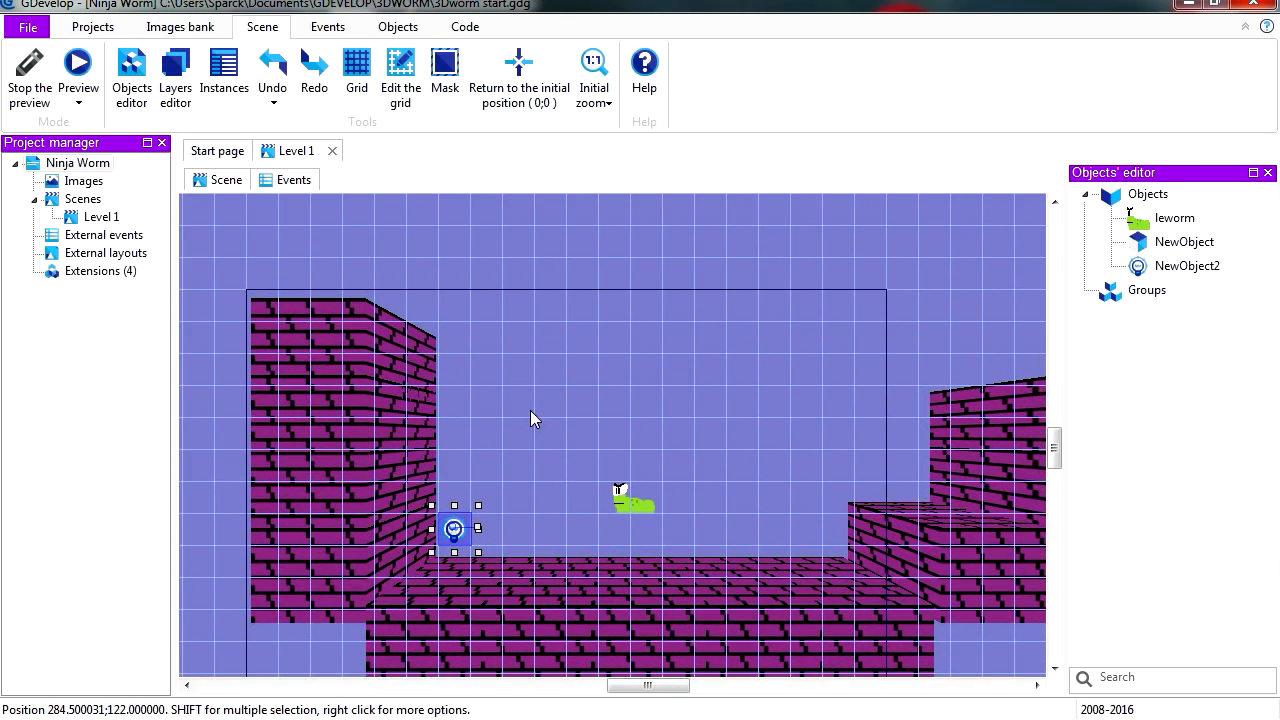
pyautogui.moveTo(481, 403)
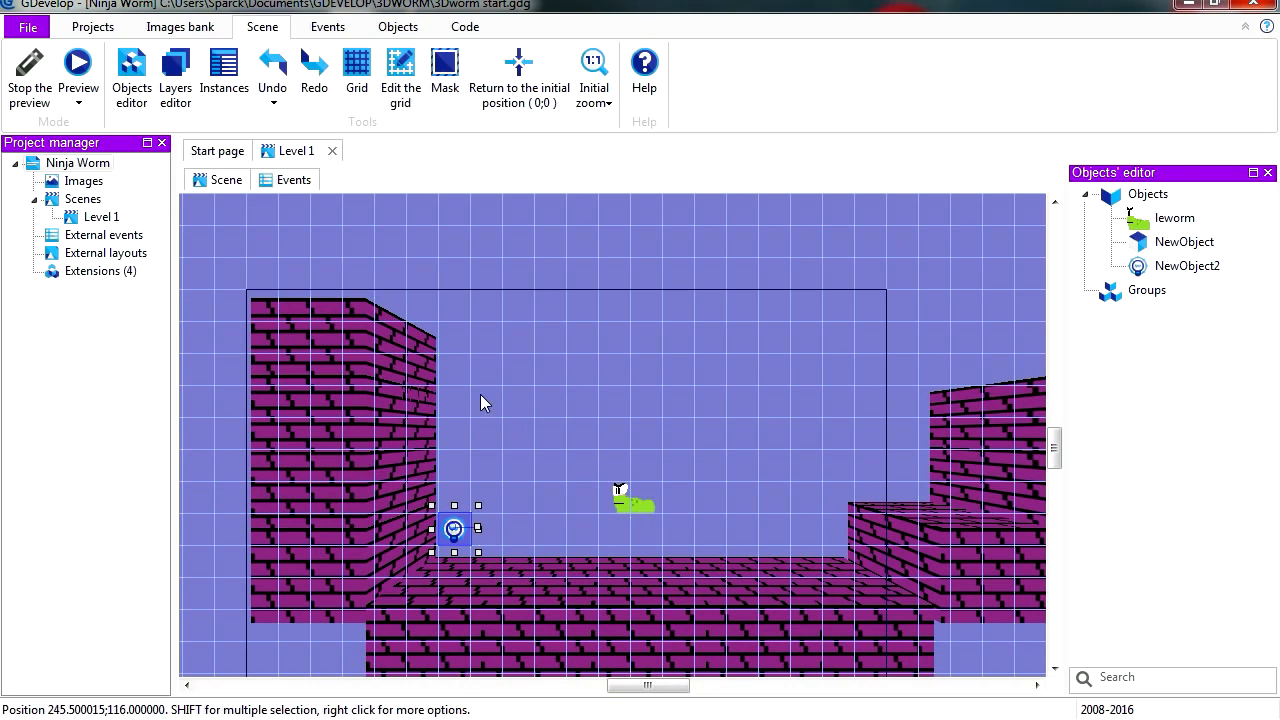
pyautogui.click(294, 179)
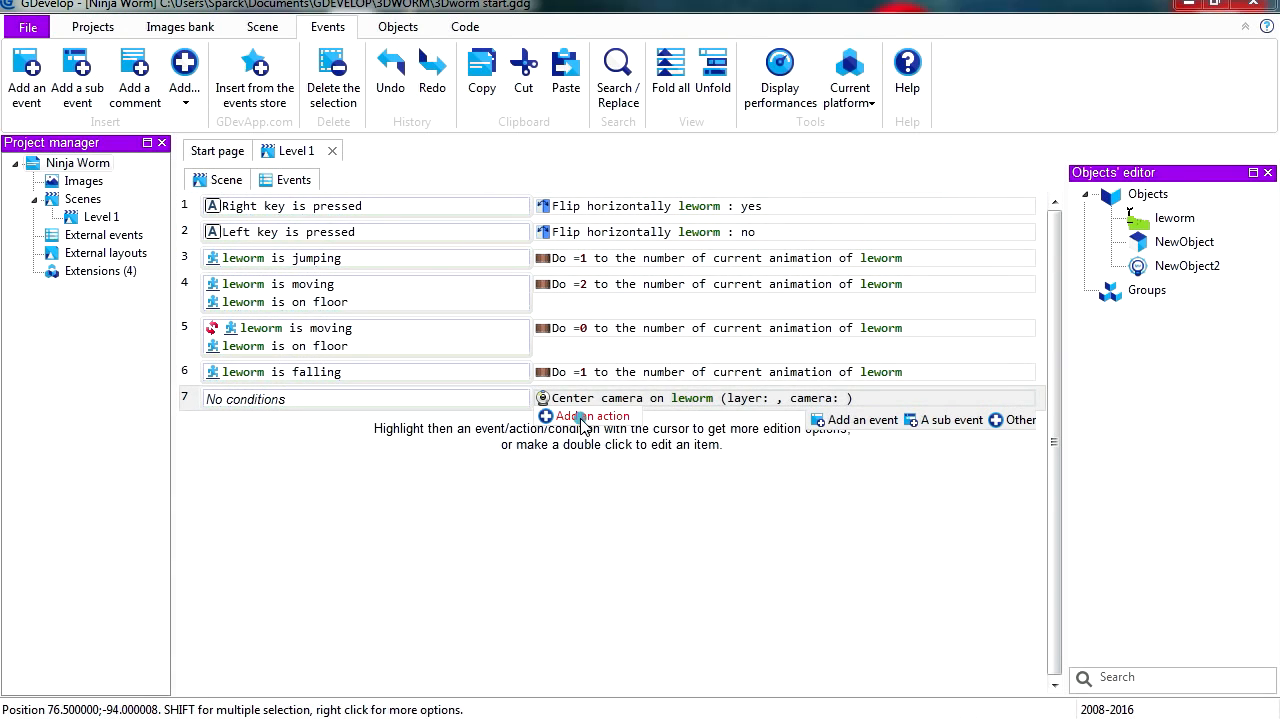
# - Add a Position action that moves NewObject2 to the worm using leworm.X()
pyautogui.click(590, 416)
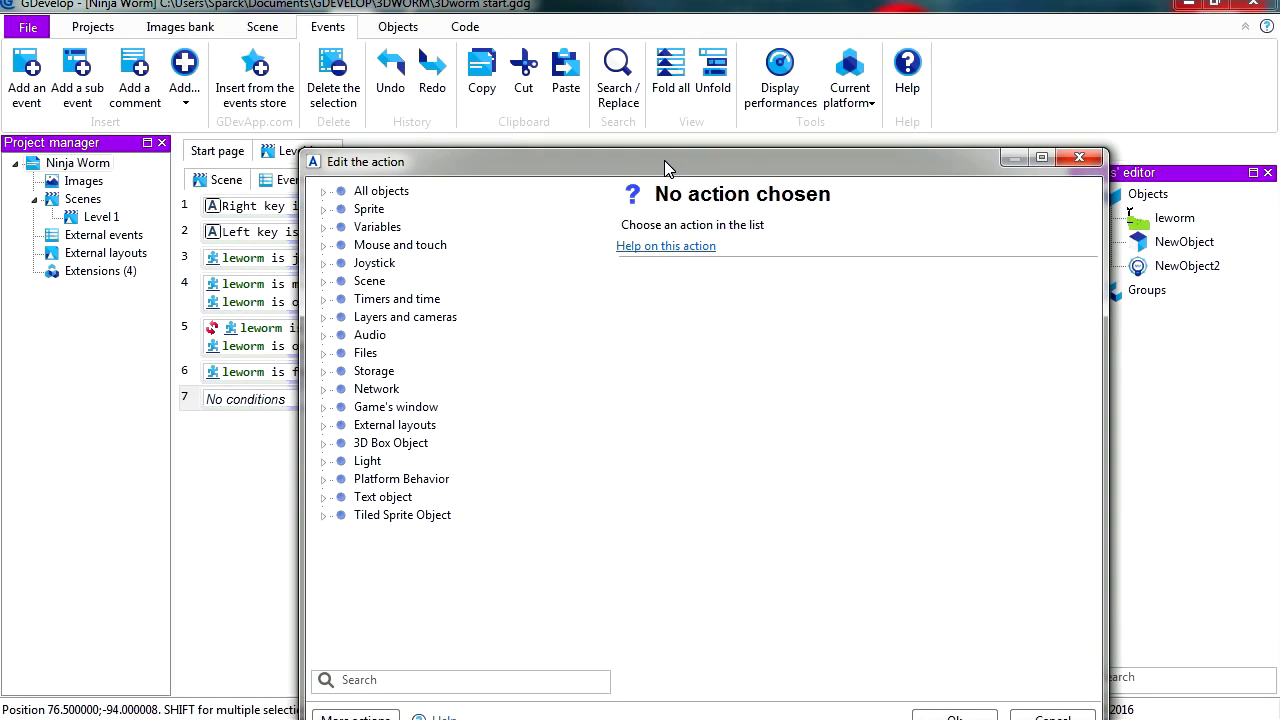
pyautogui.moveTo(323, 198)
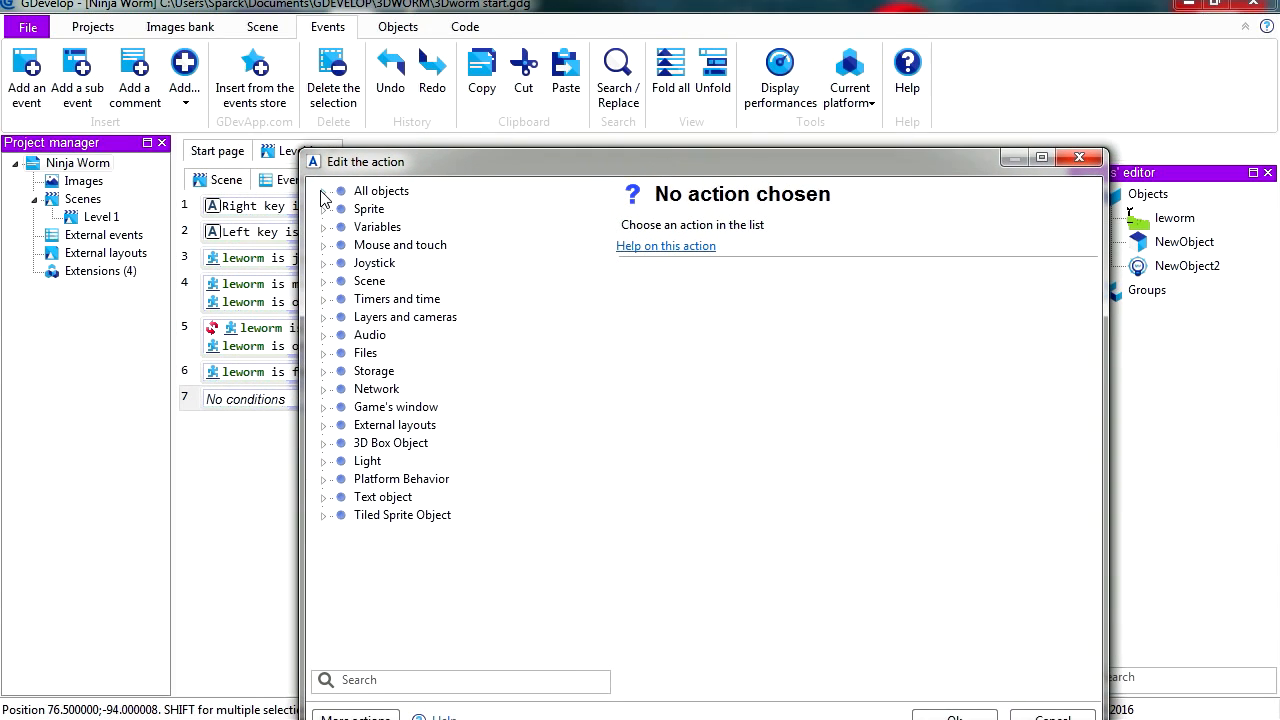
pyautogui.click(324, 191)
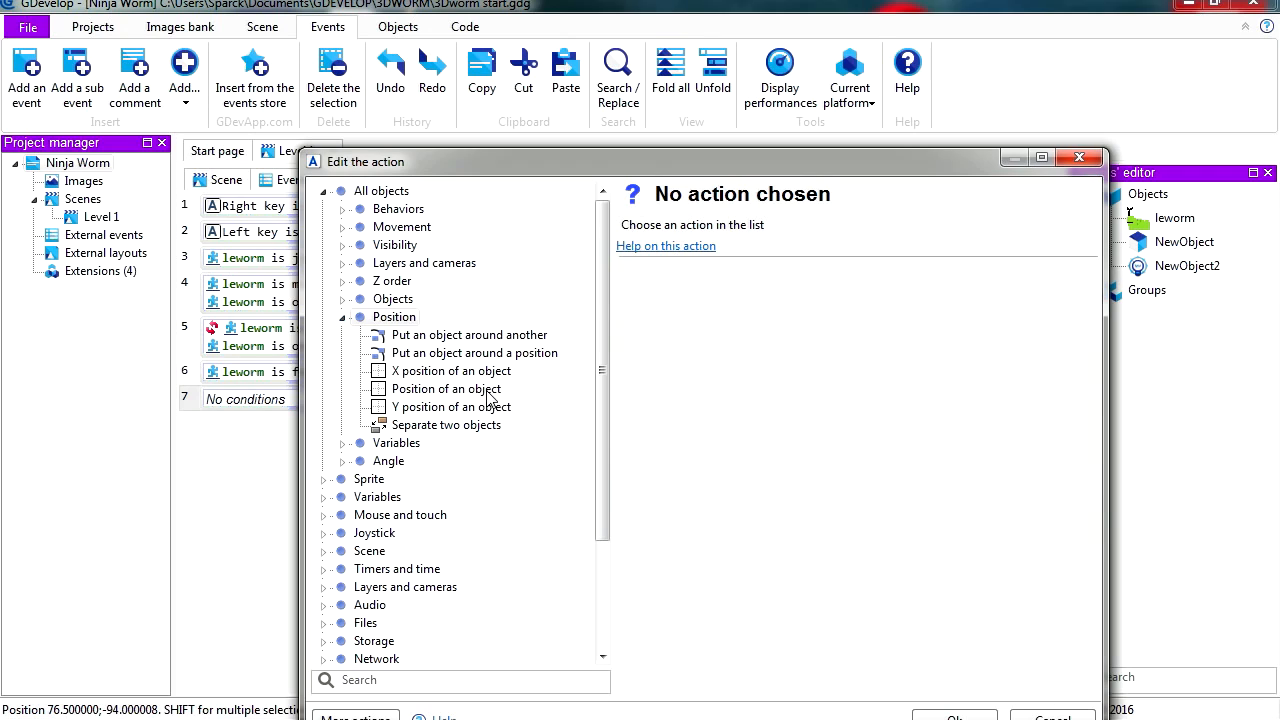
pyautogui.click(448, 388)
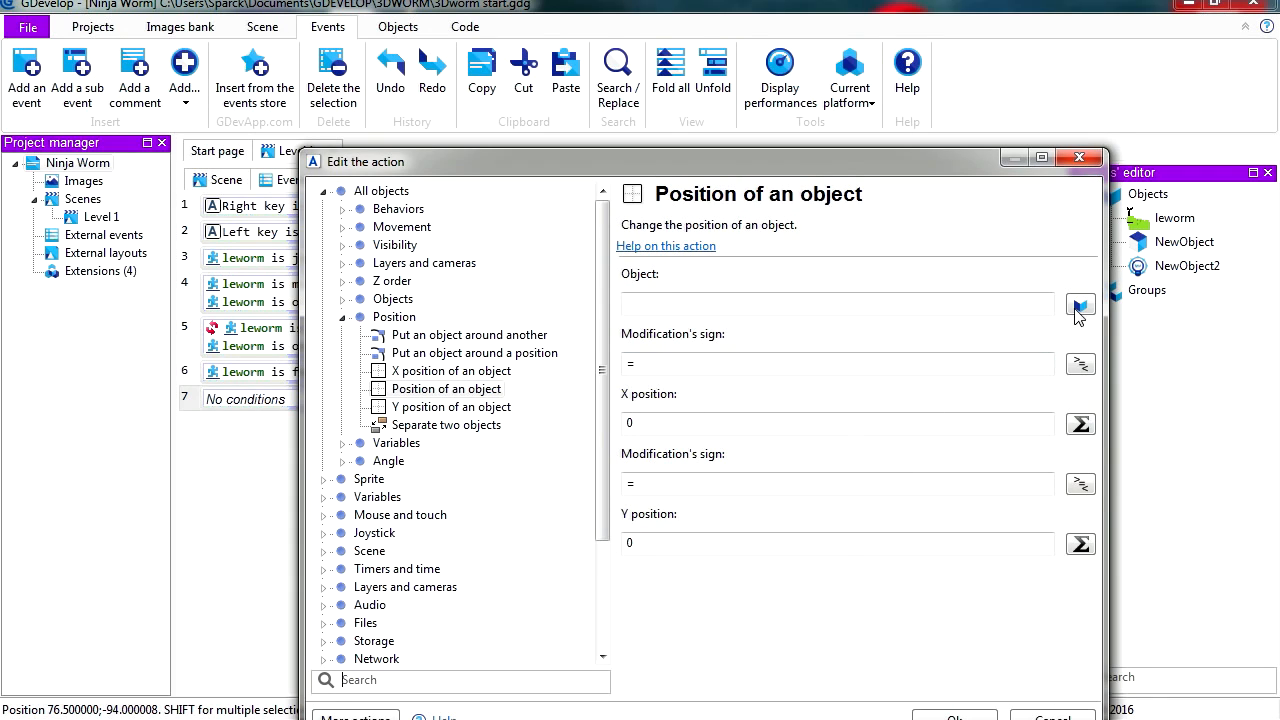
pyautogui.click(1080, 305)
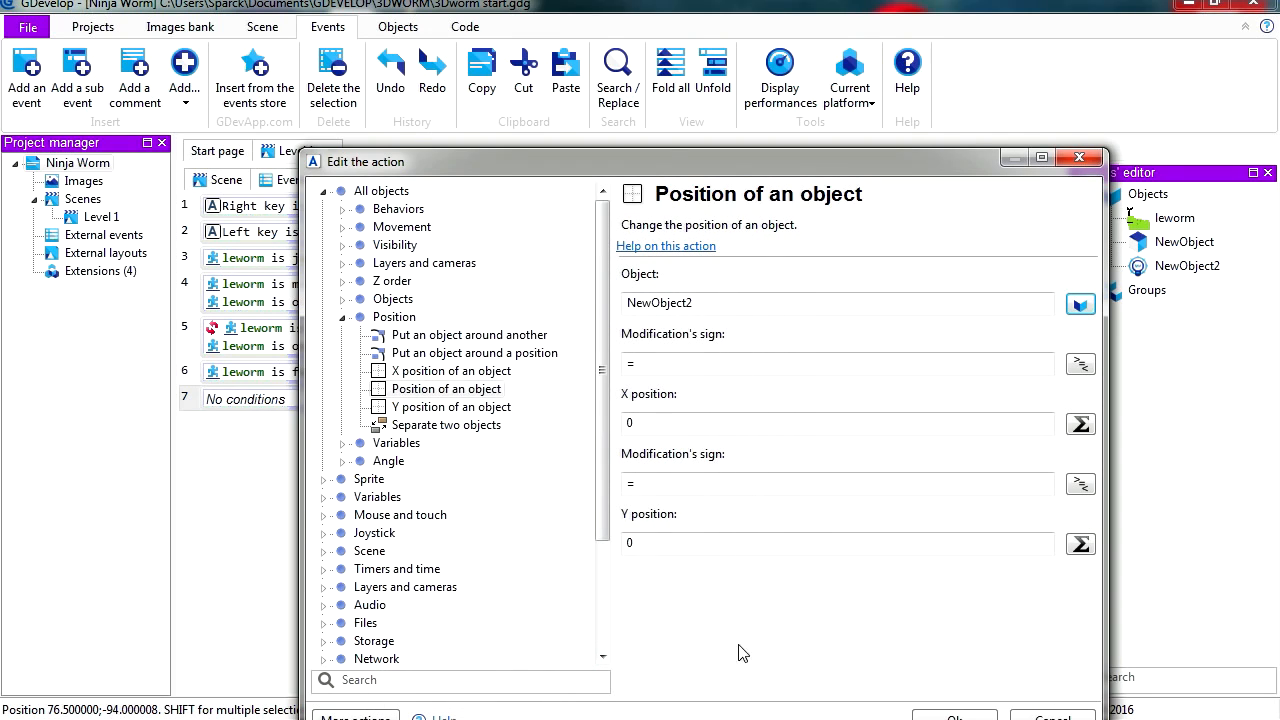
pyautogui.click(730, 423)
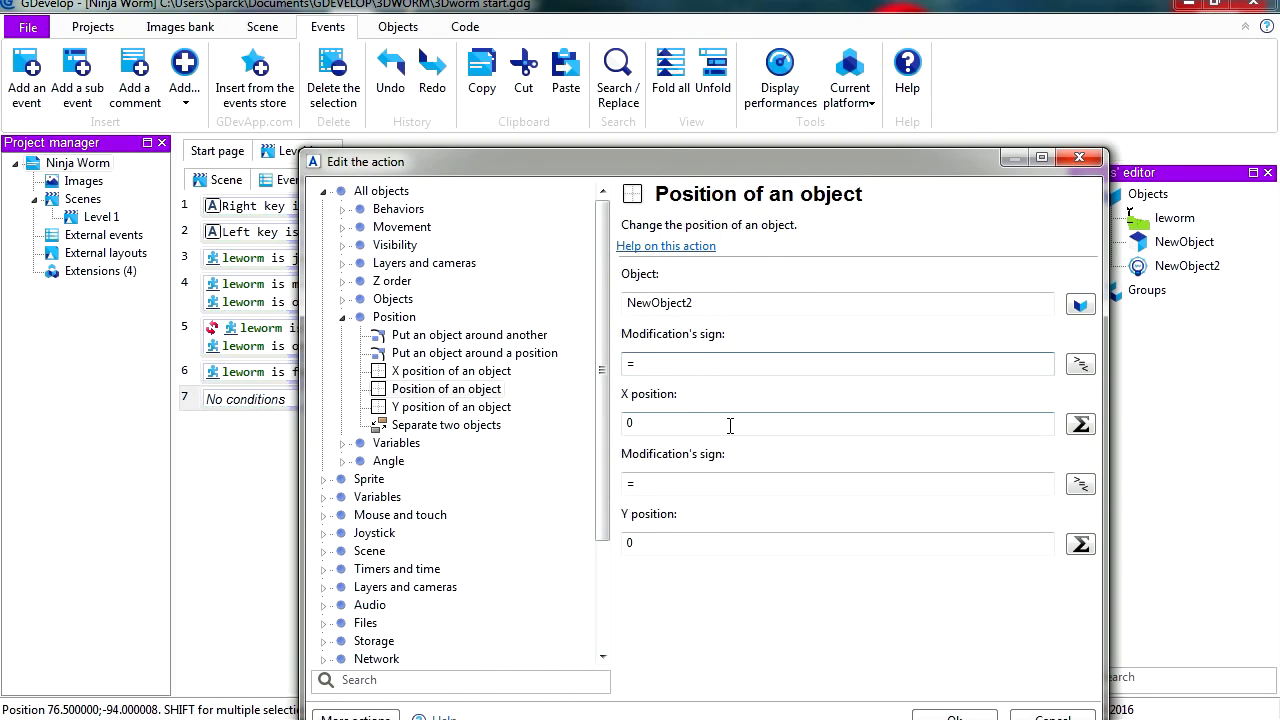
pyautogui.click(1080, 424)
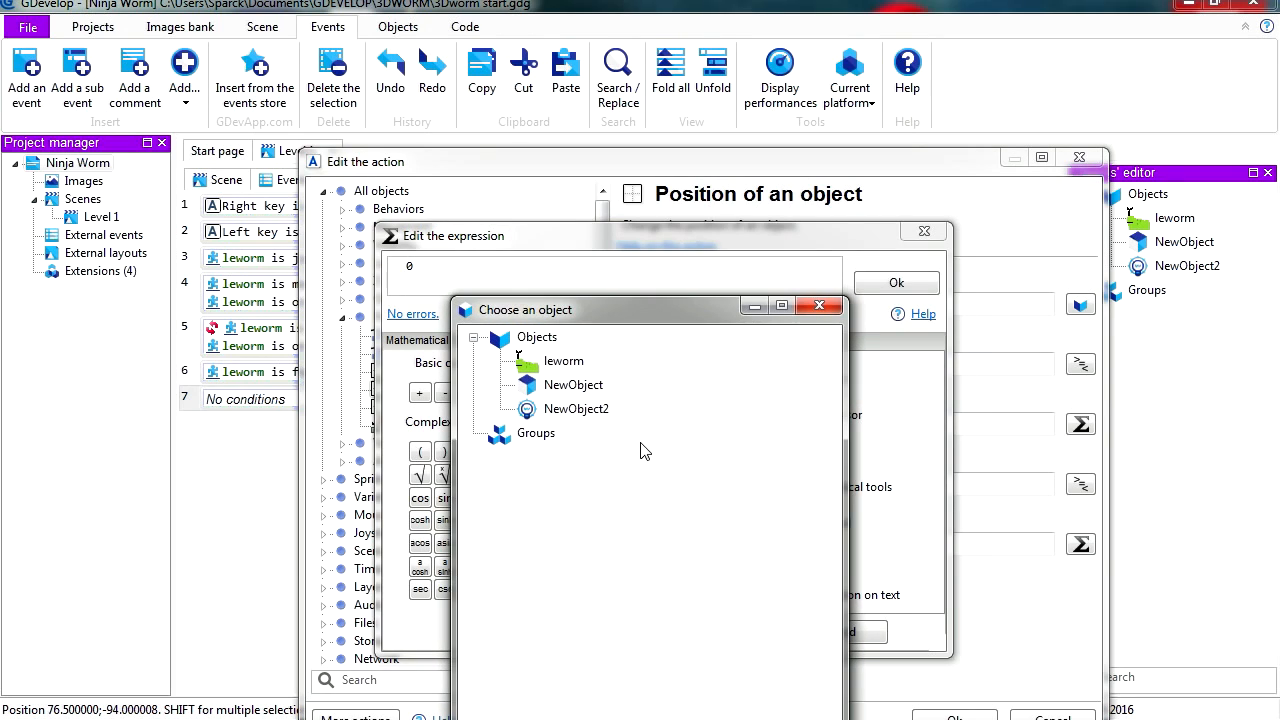
pyautogui.click(563, 361)
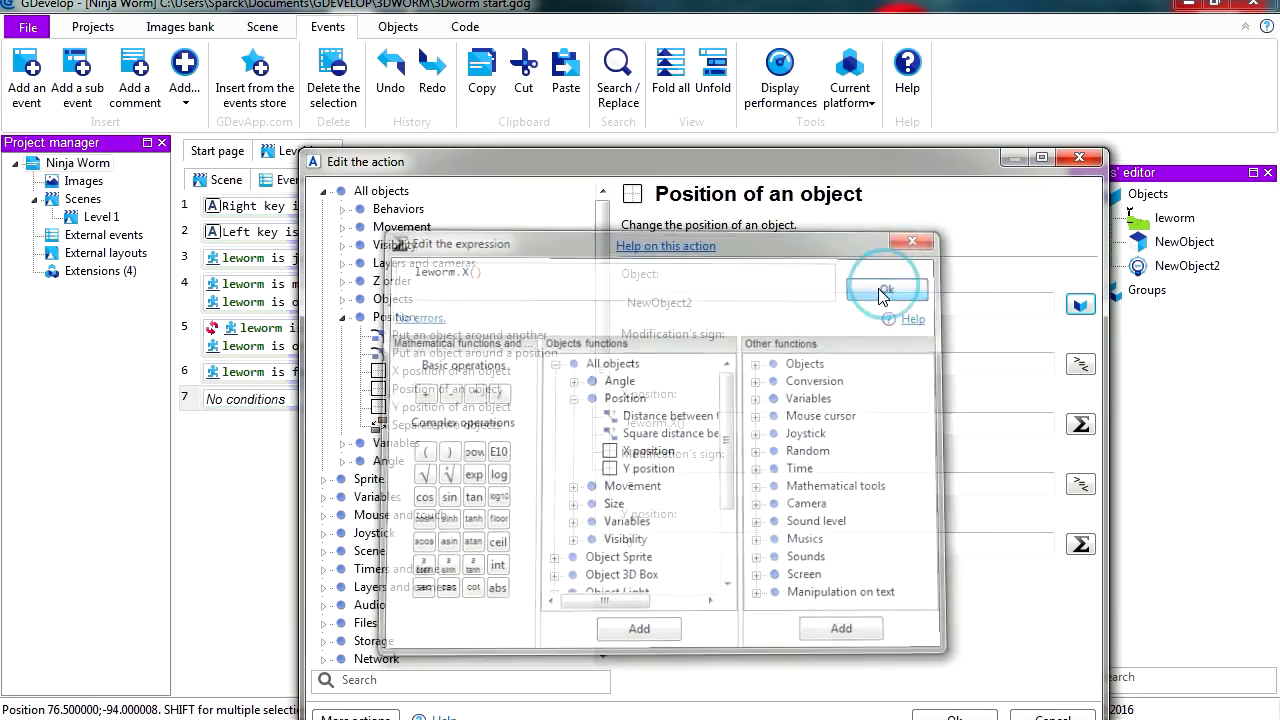
pyautogui.click(884, 289)
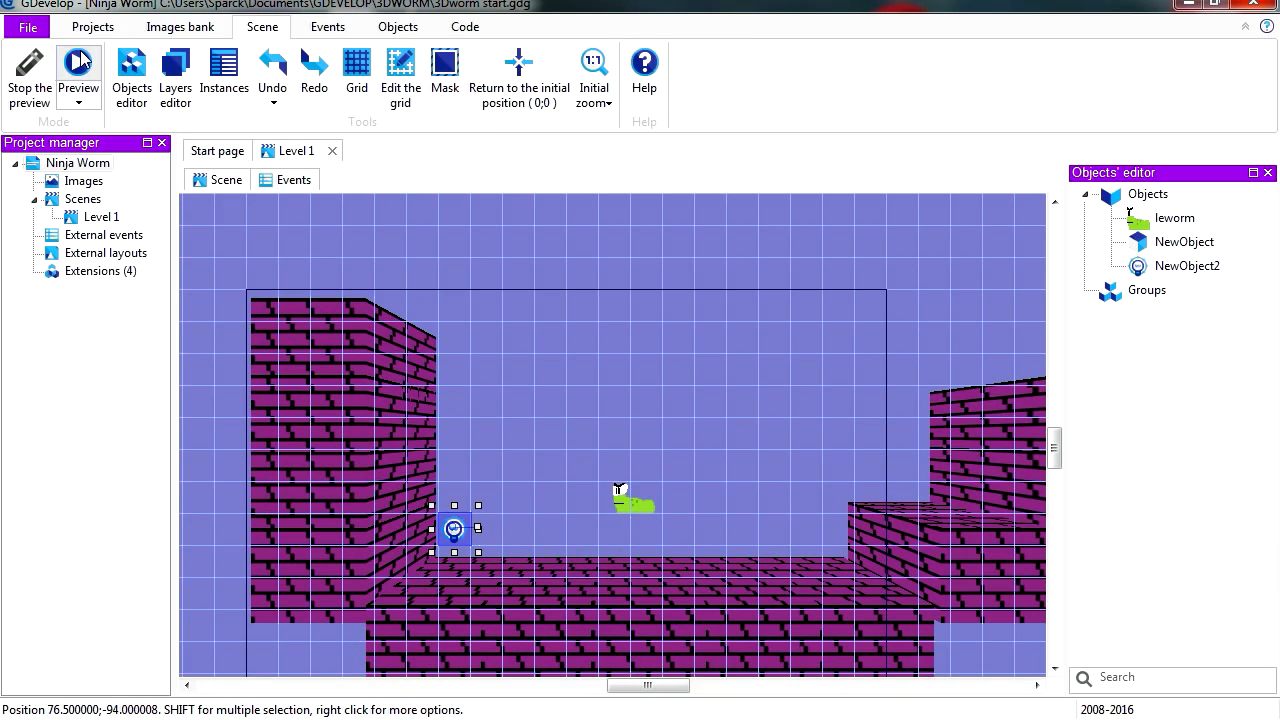
# - Preview Level 1 to confirm the green glow follows the worm, then stop it
pyautogui.click(78, 62)
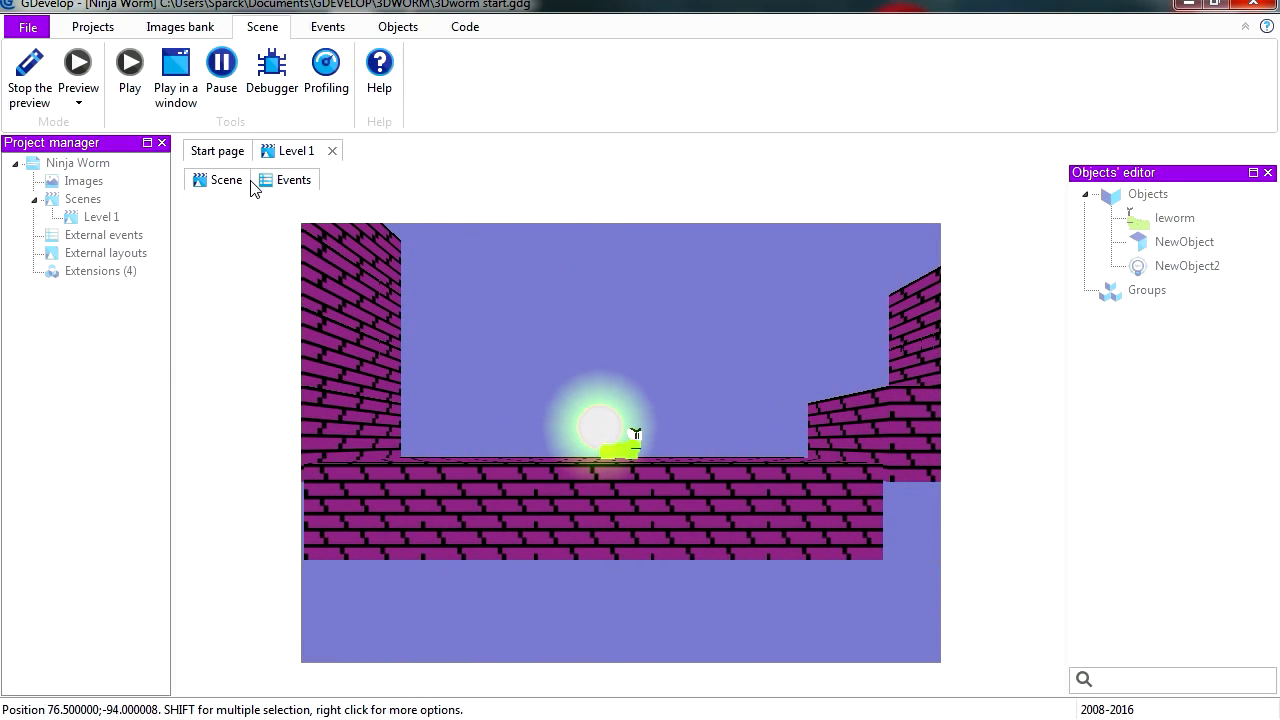
pyautogui.moveTo(29, 75)
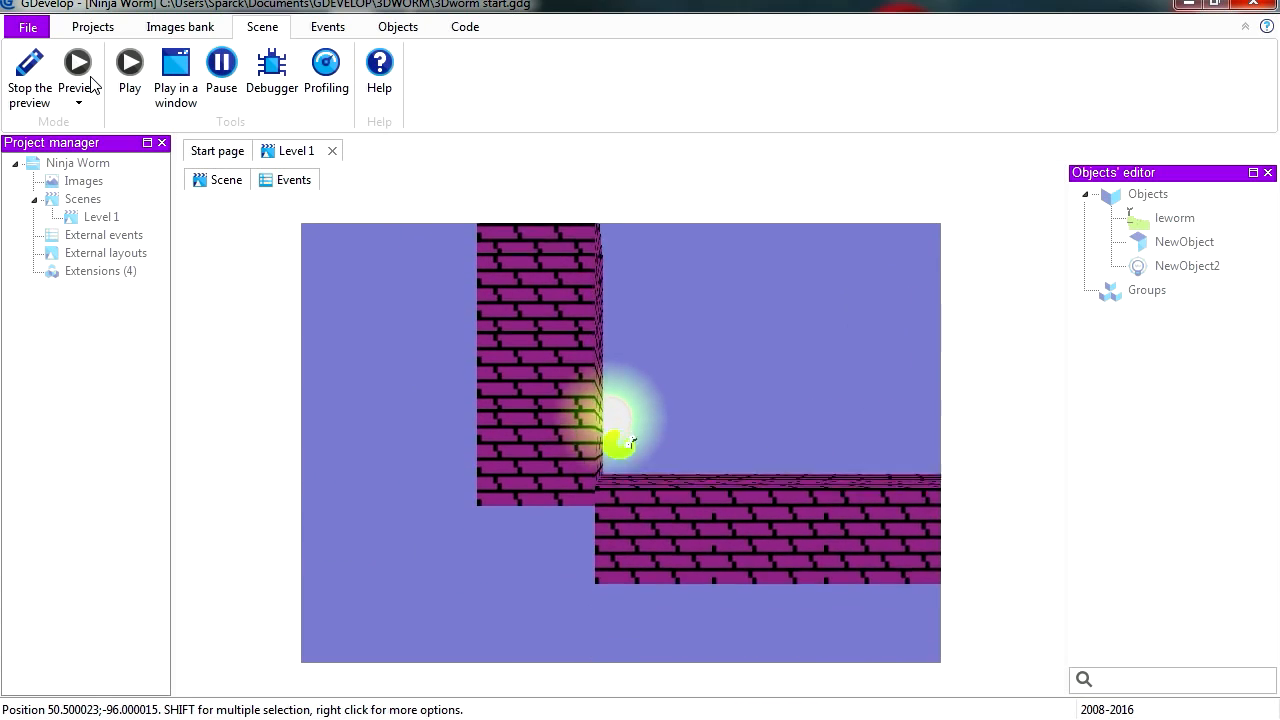
pyautogui.click(29, 62)
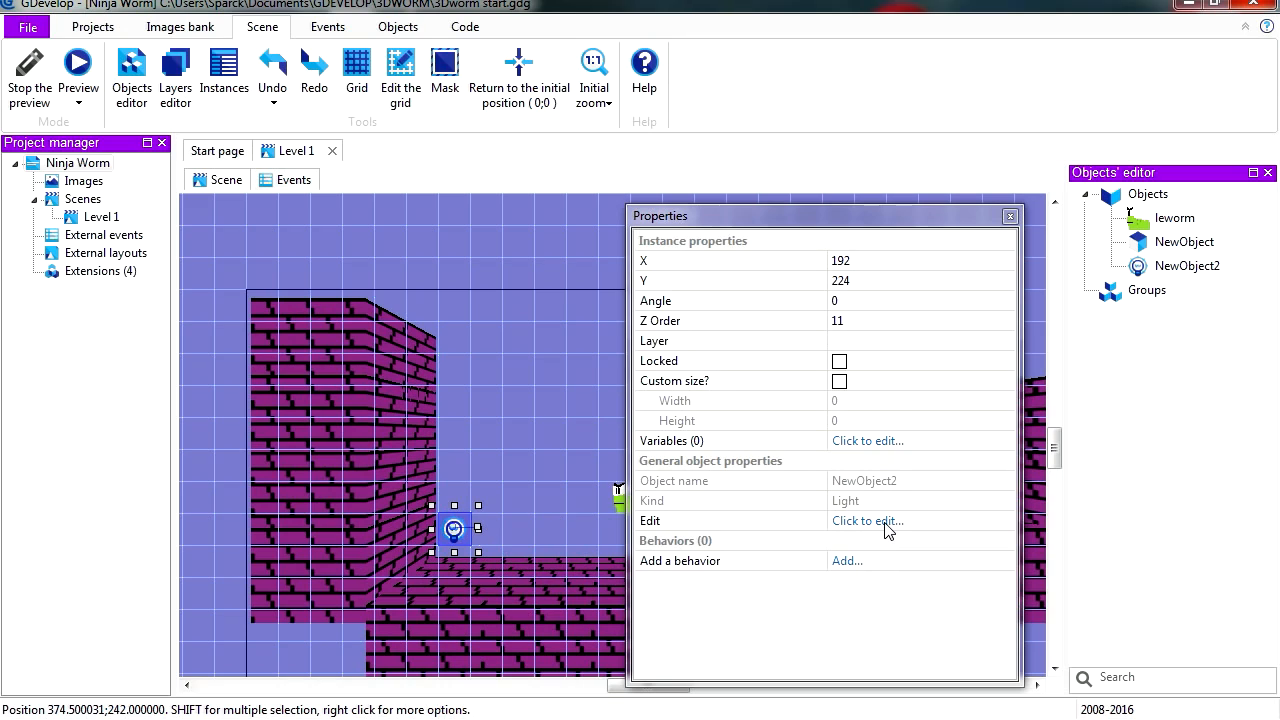
# - Make NewObject2 the global light and preview the darkened level around the worm
pyautogui.click(867, 520)
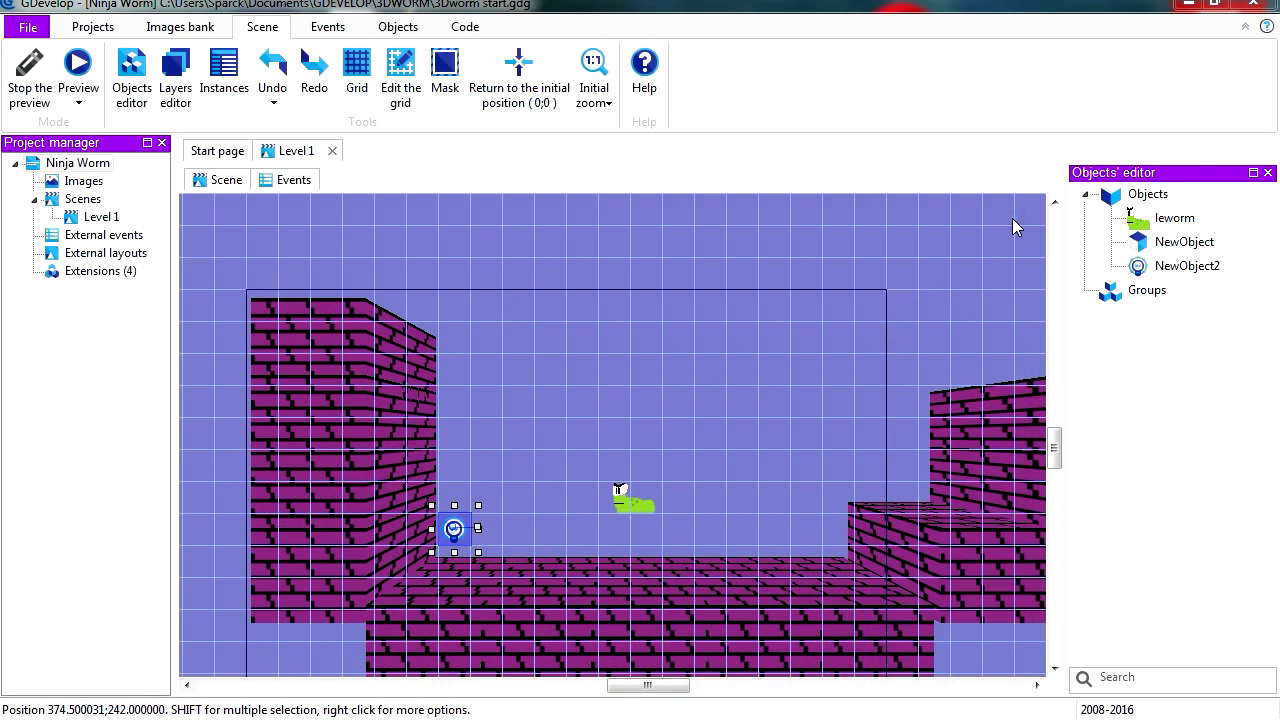
pyautogui.click(78, 70)
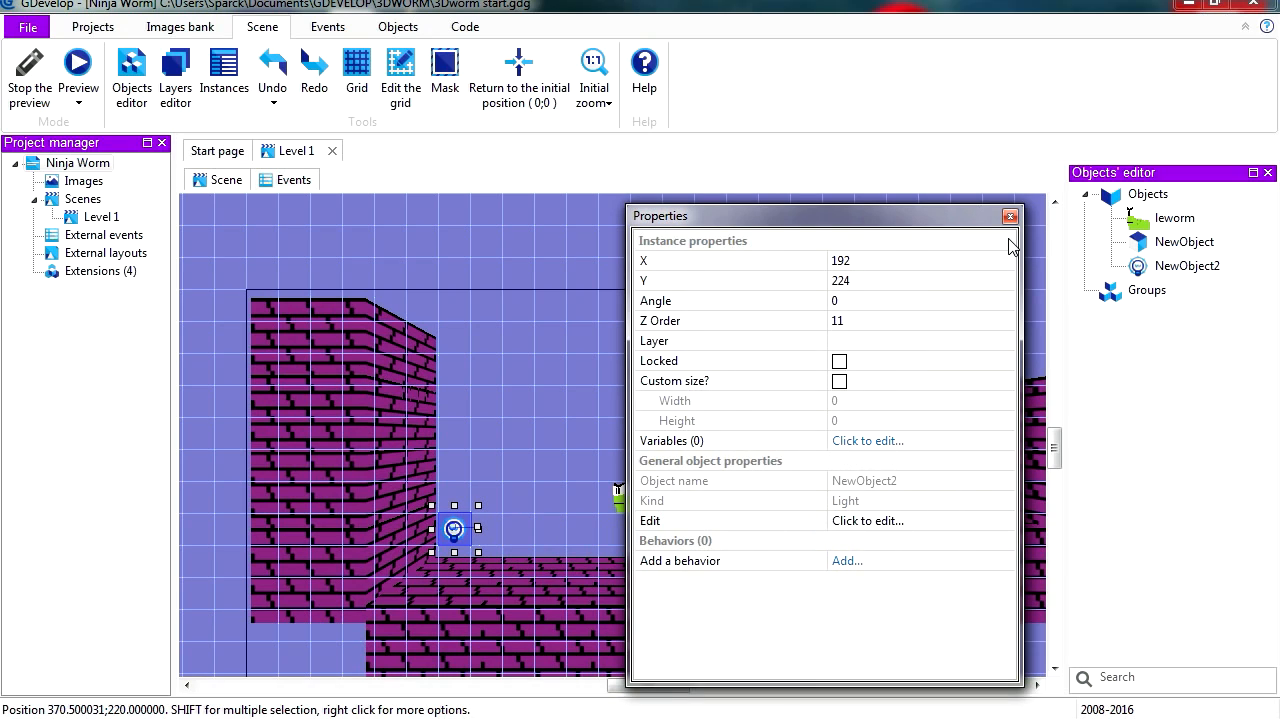
pyautogui.click(78, 62)
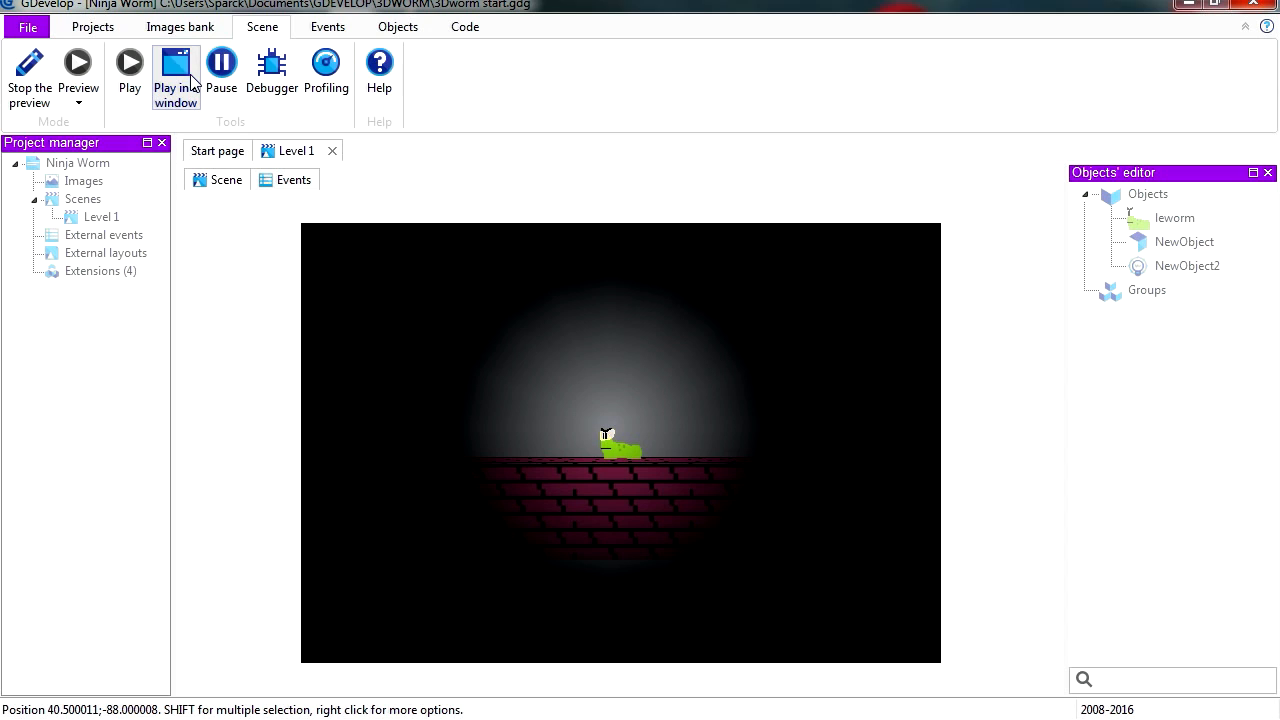
# - Stop the preview and return to the Level 1 scene editor
pyautogui.click(175, 75)
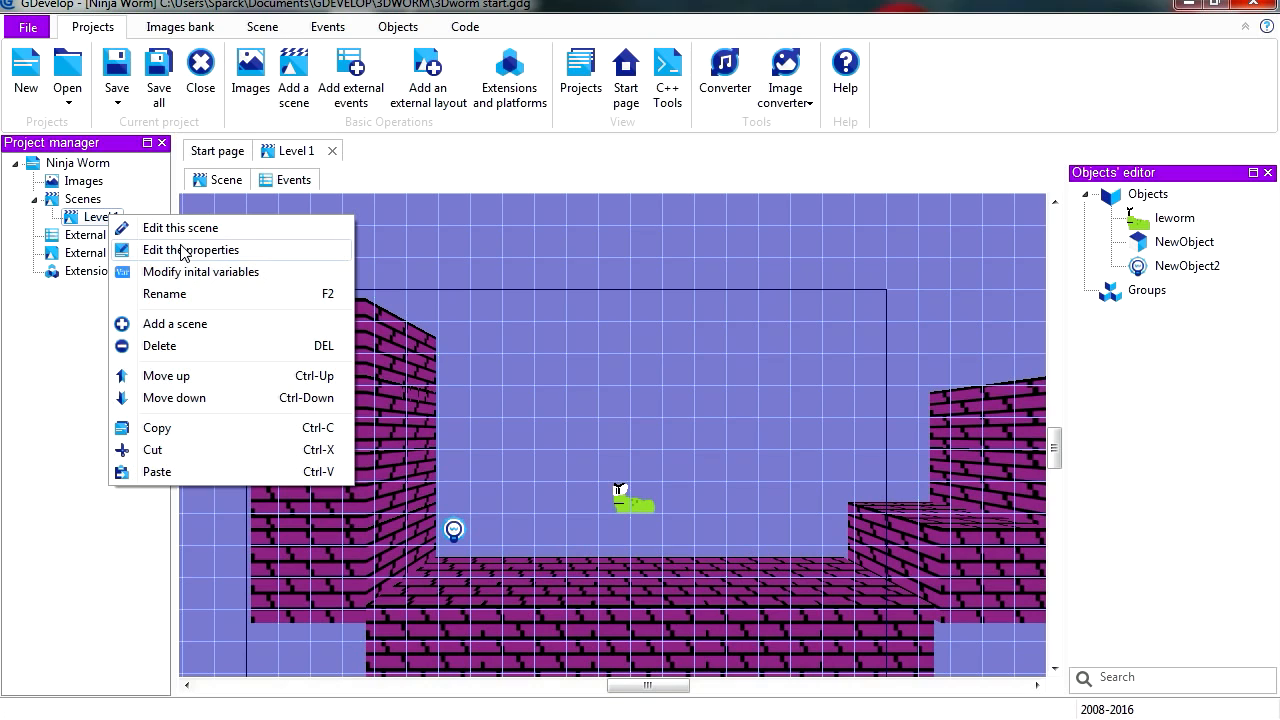
# - Give Level 1 a black background and tint the light pale blue
pyautogui.click(190, 250)
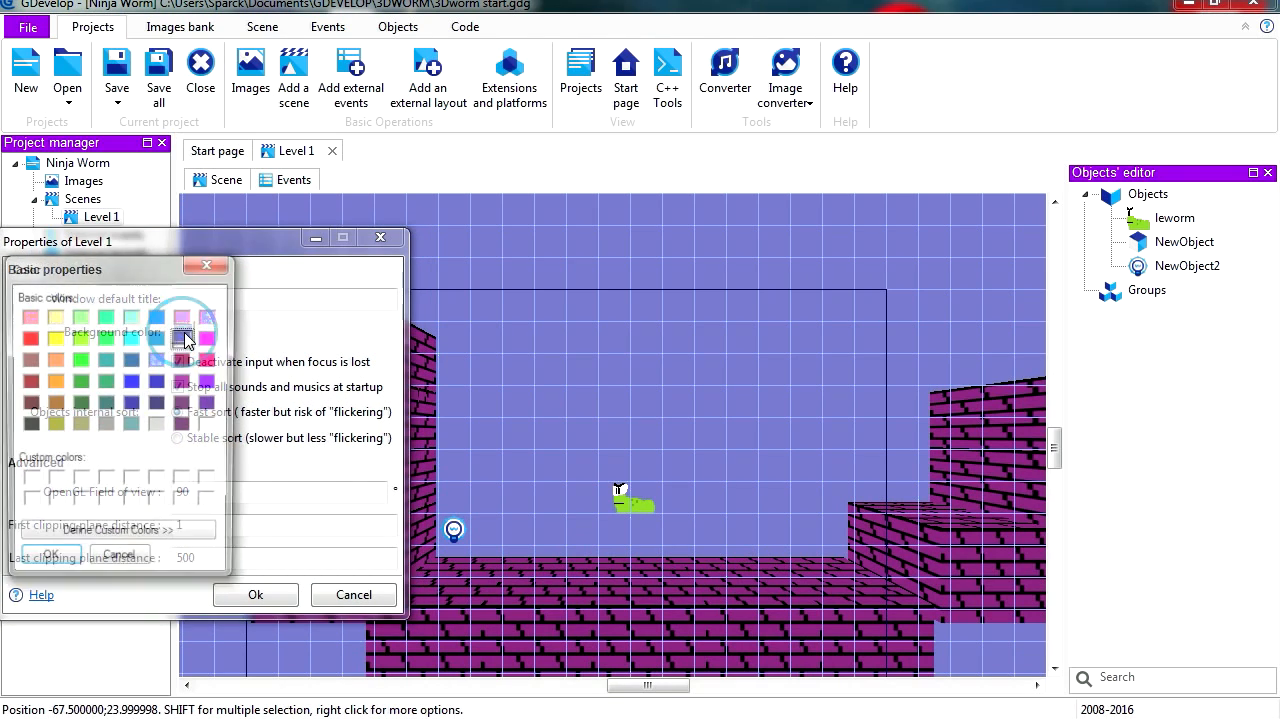
pyautogui.click(183, 332)
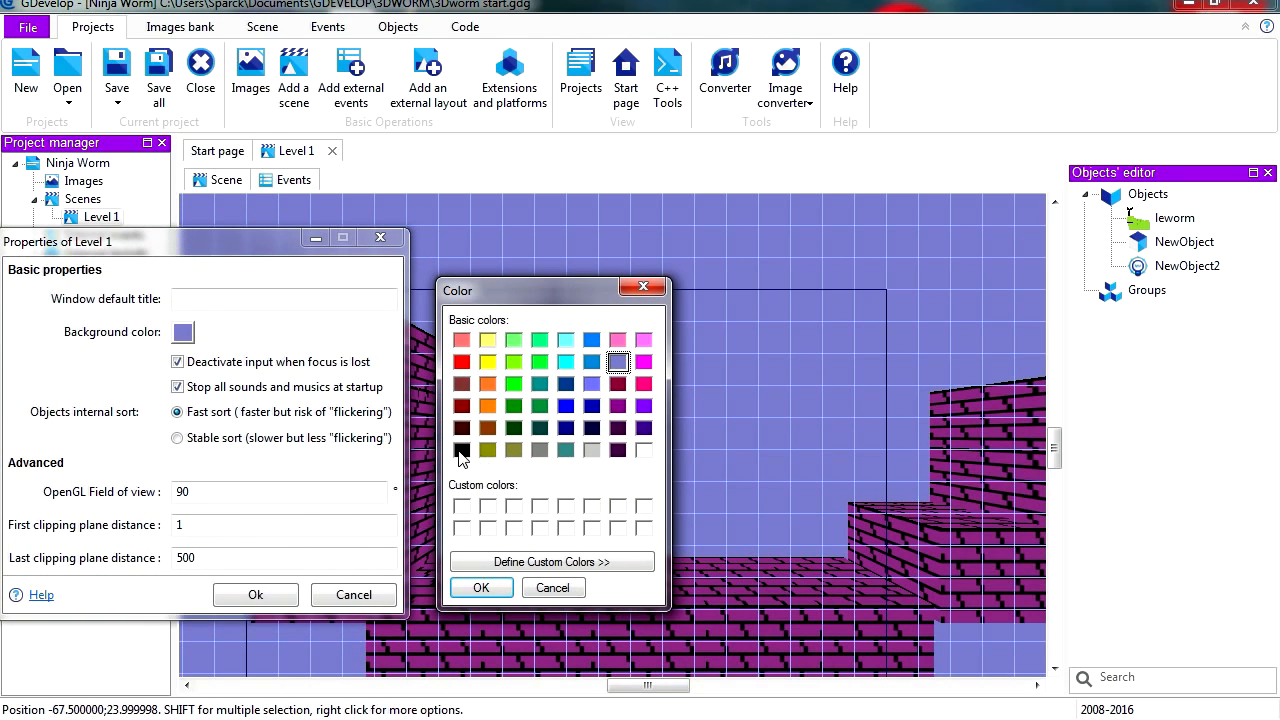
pyautogui.click(551, 561)
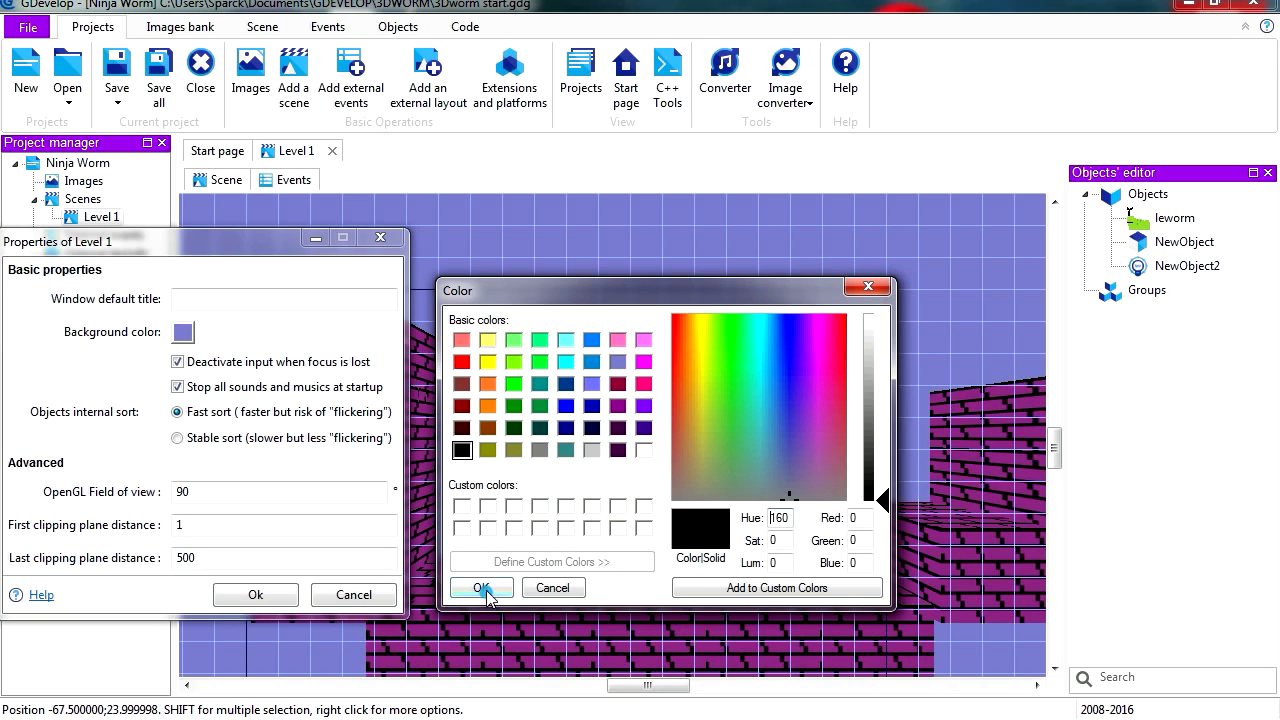
pyautogui.click(481, 588)
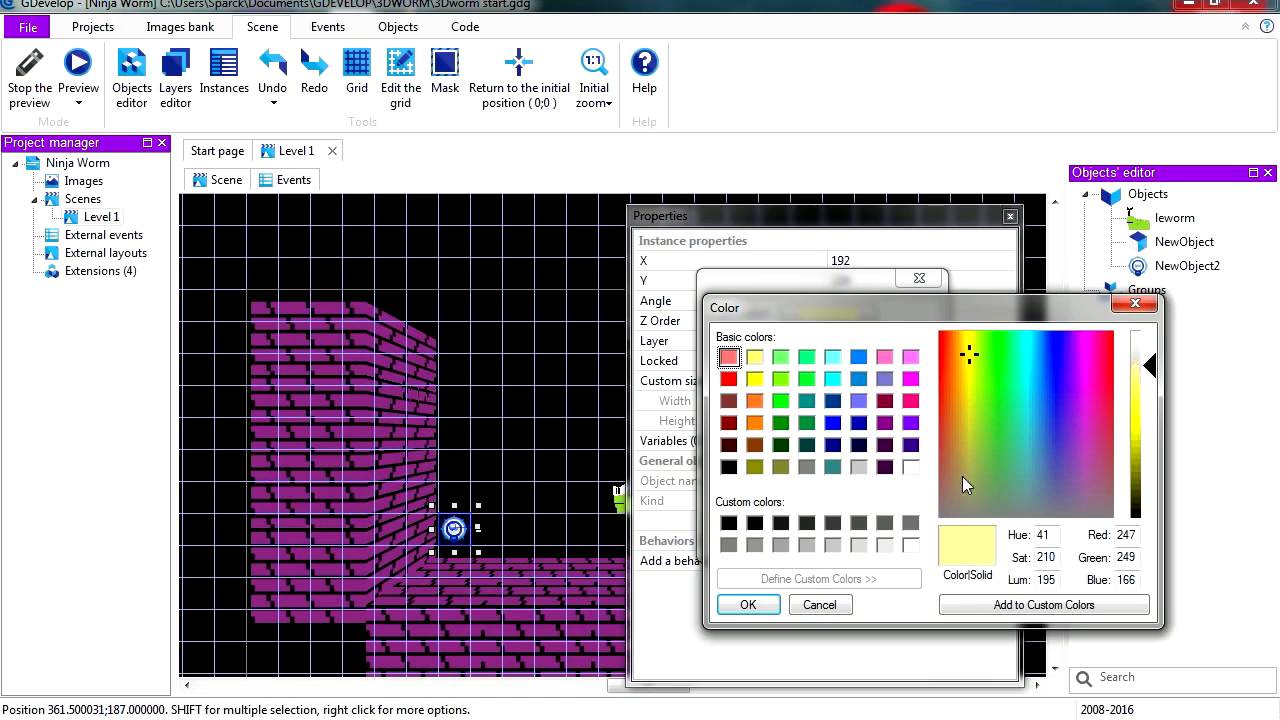
pyautogui.click(1050, 410)
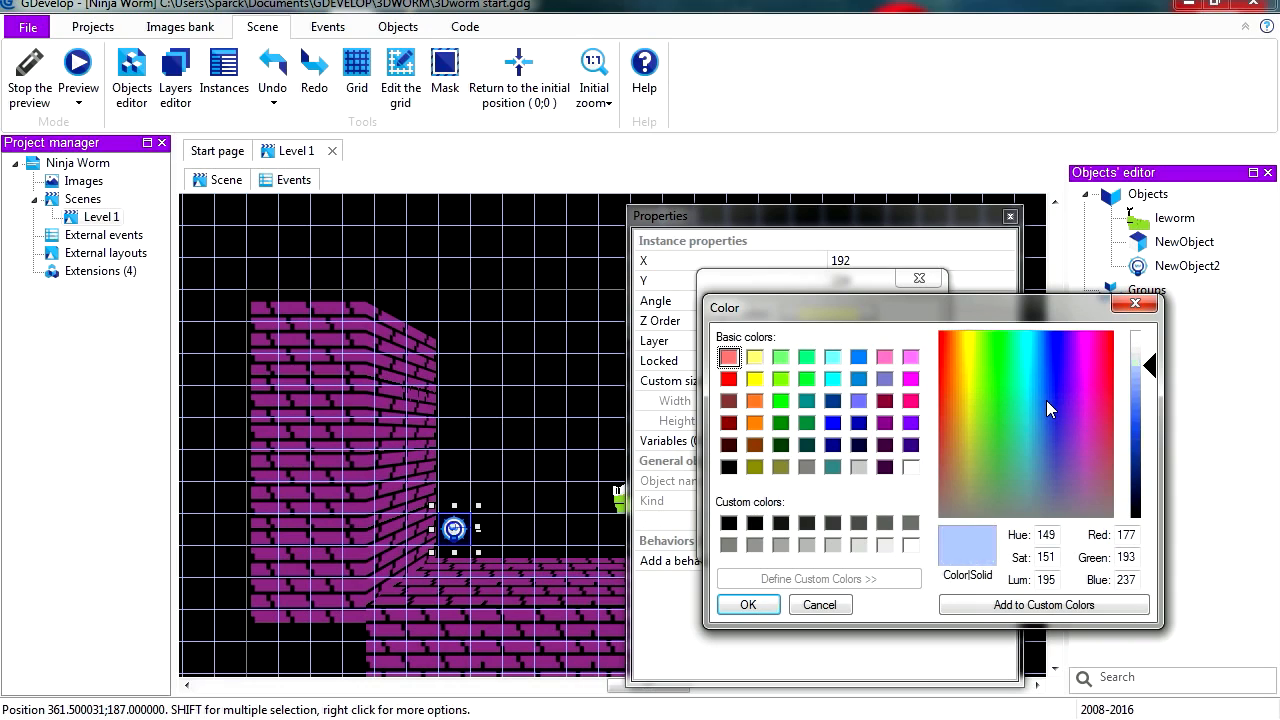
pyautogui.click(78, 62)
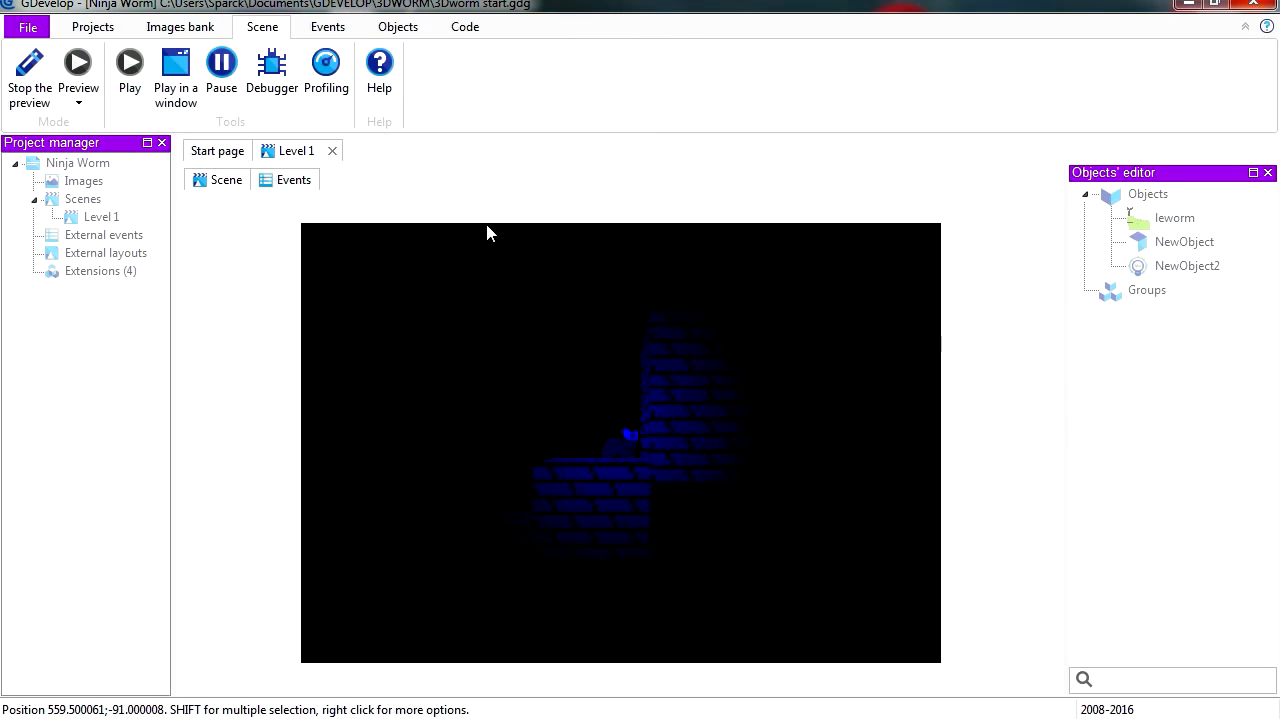
# - Change the Level 1 background to dark purple and re-pick the light colour
pyautogui.rightClick(101, 216)
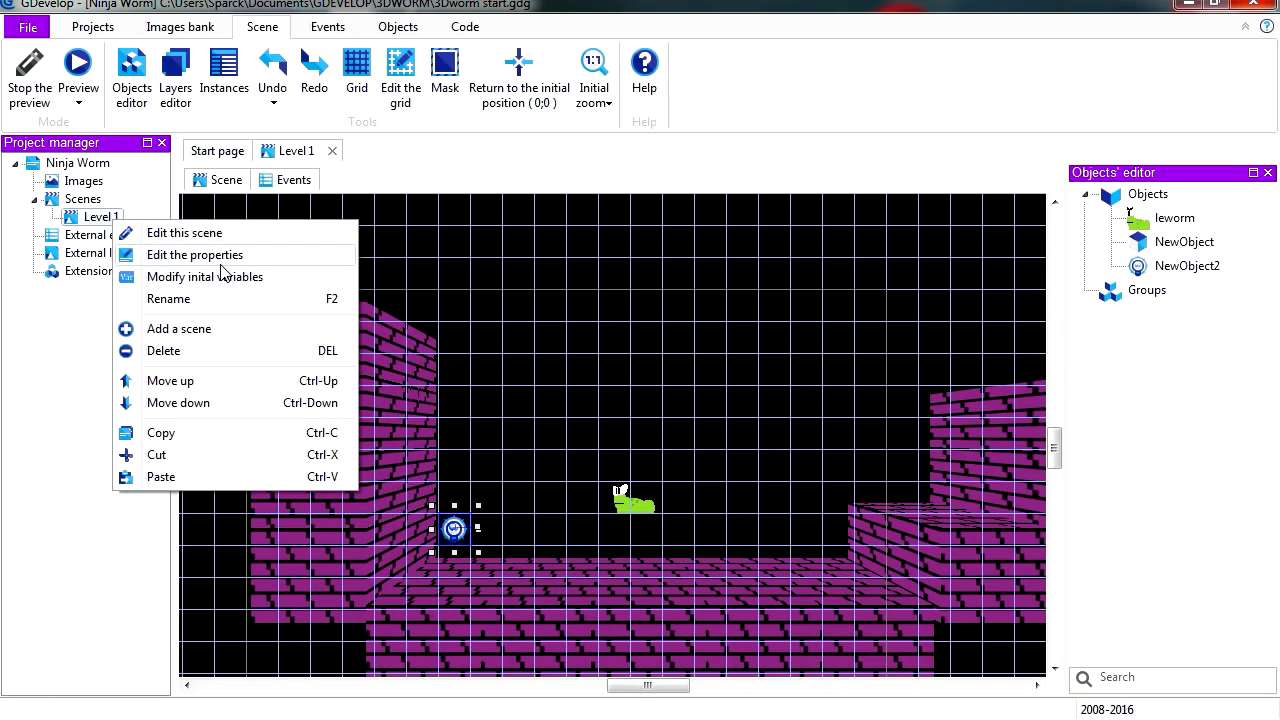
pyautogui.click(195, 254)
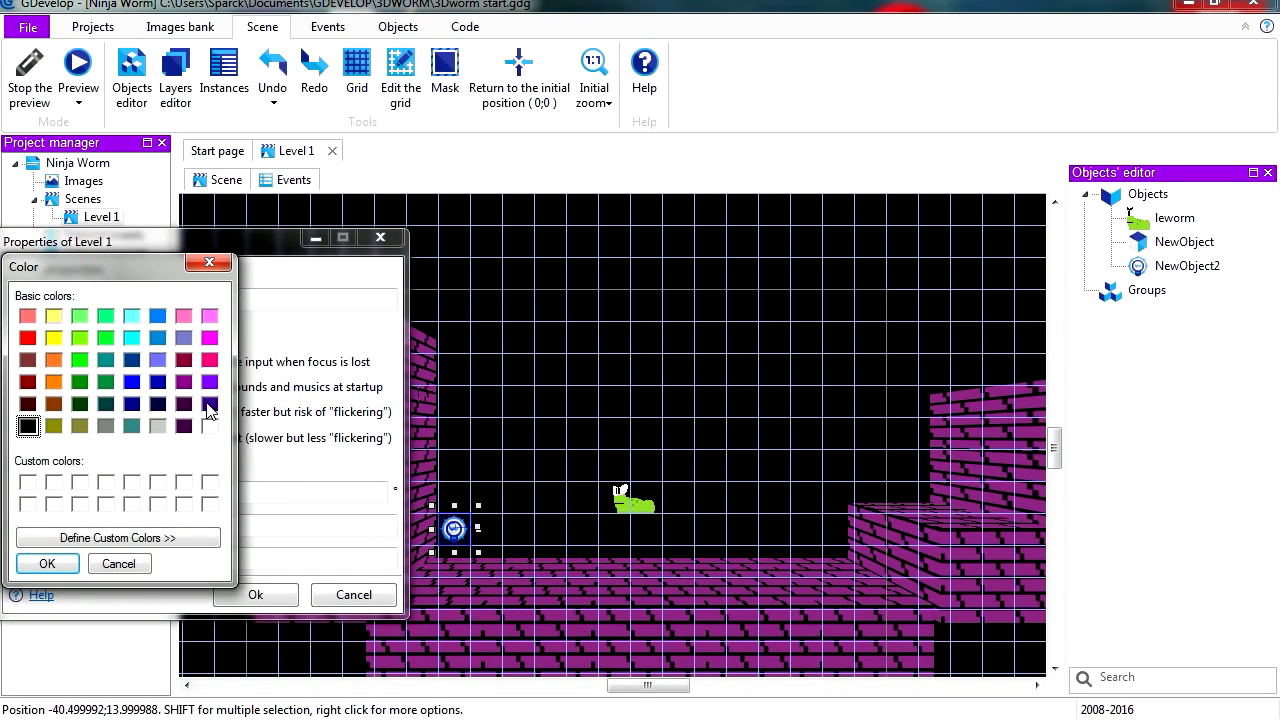
pyautogui.click(117, 537)
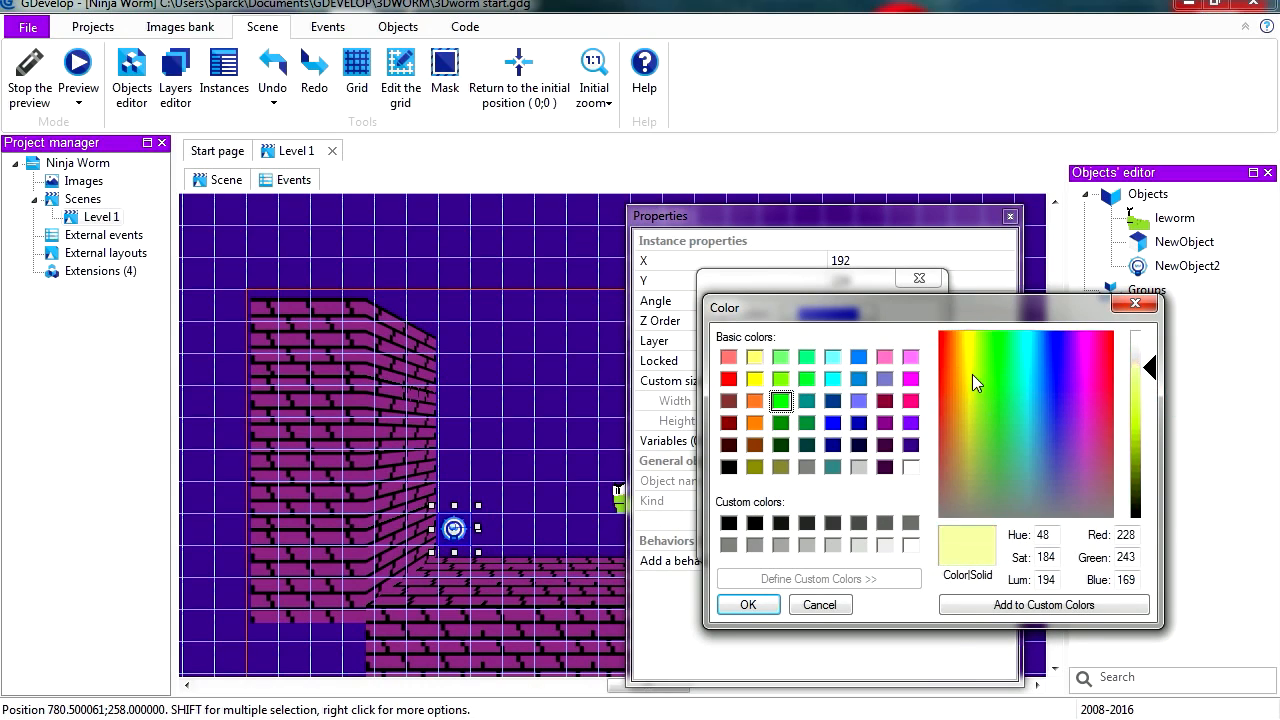
pyautogui.click(819, 604)
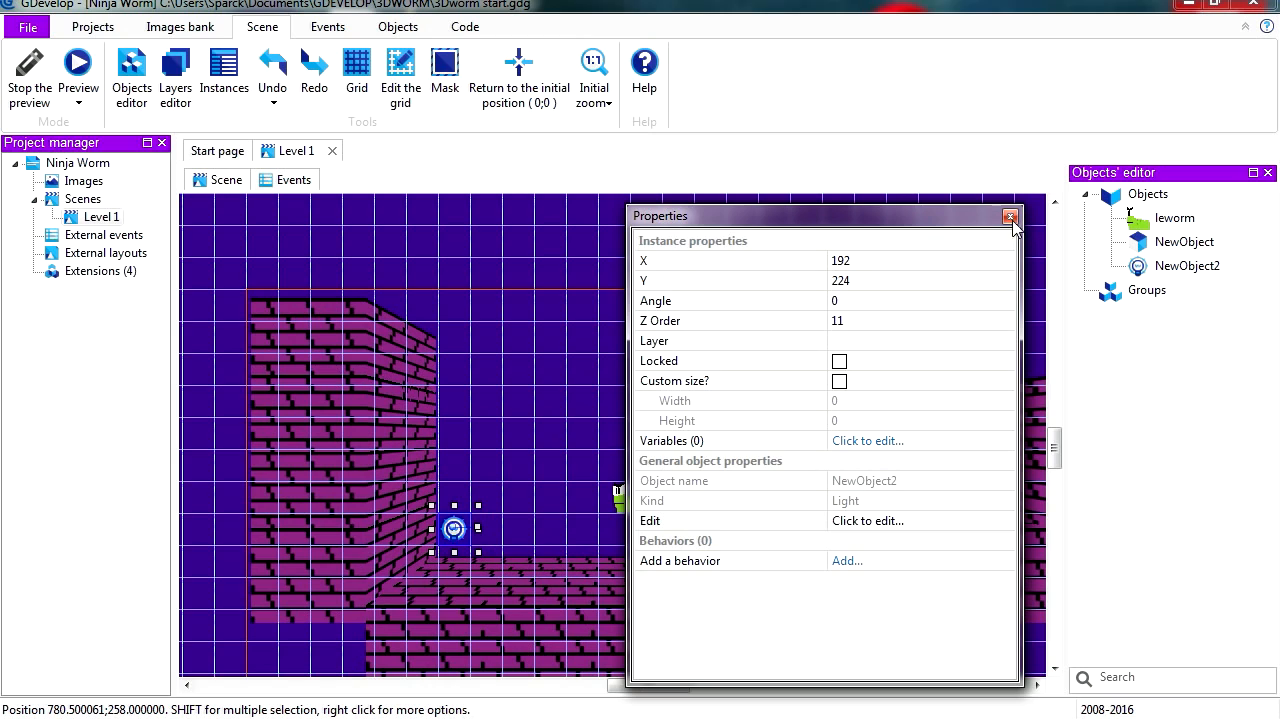
pyautogui.click(1011, 216)
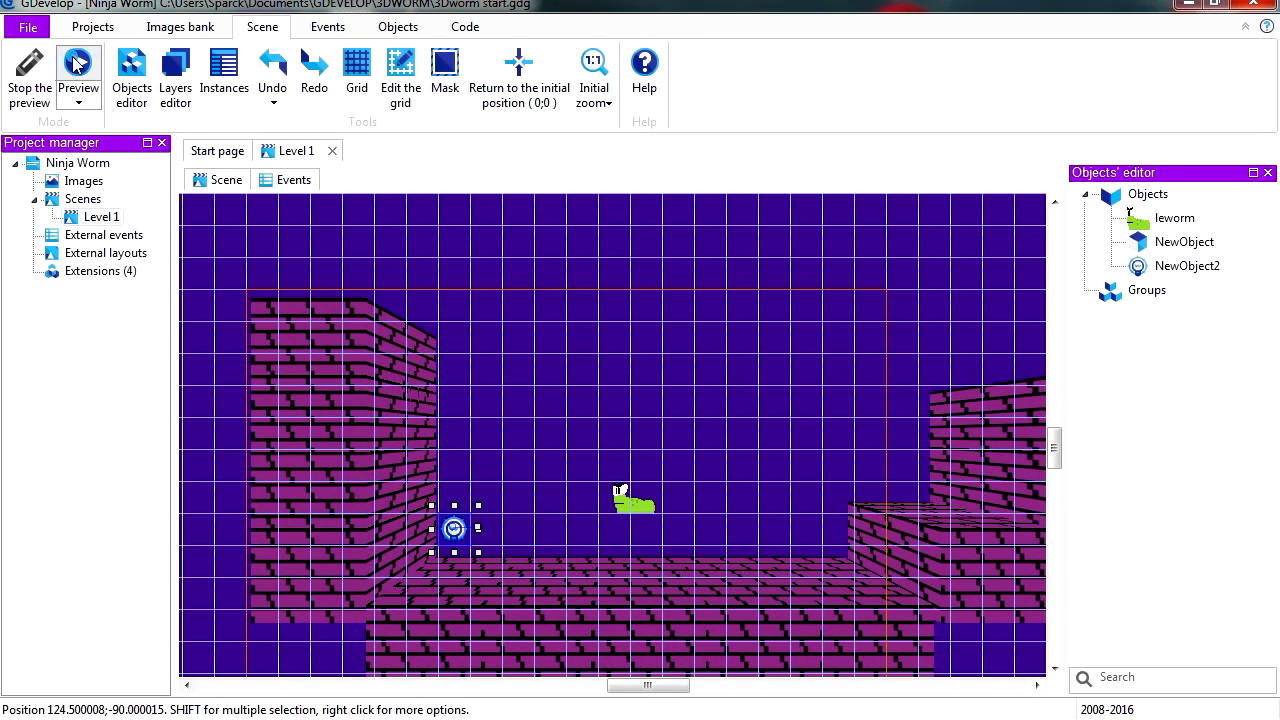
# - Add red light object NewObject3 with instances by the right wall and left wall
pyautogui.click(78, 62)
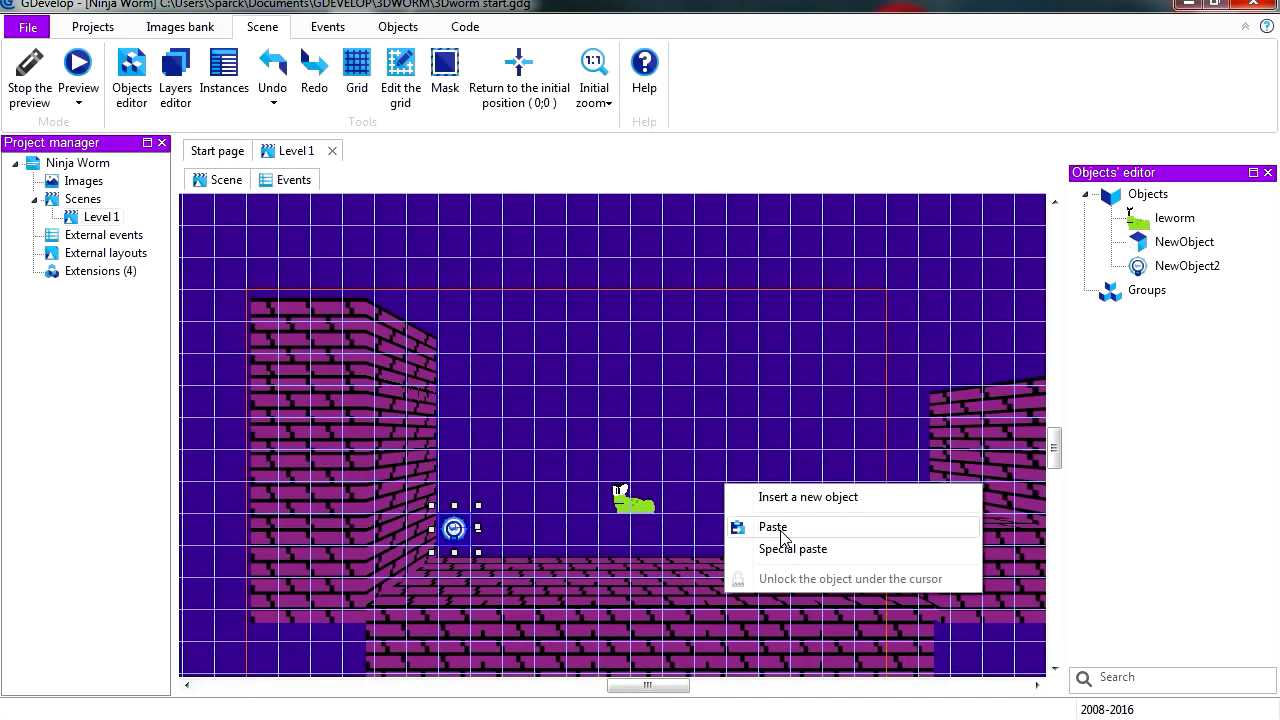
pyautogui.click(772, 527)
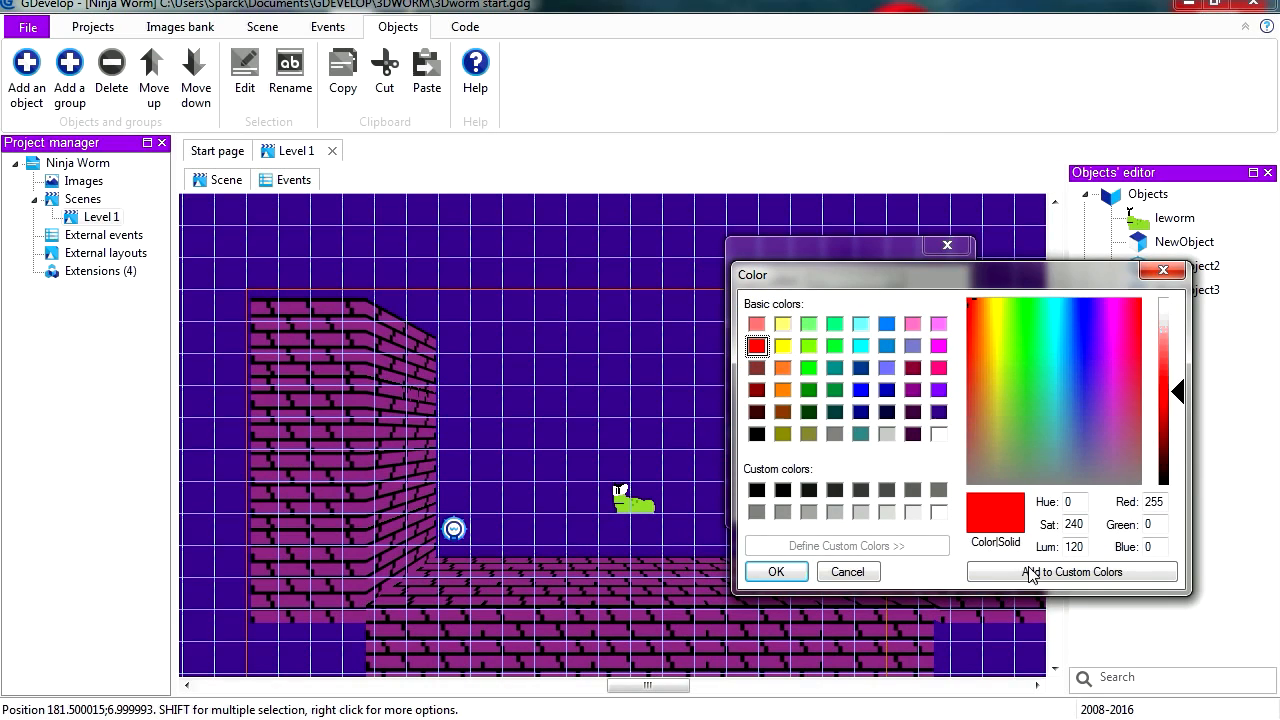
pyautogui.click(776, 571)
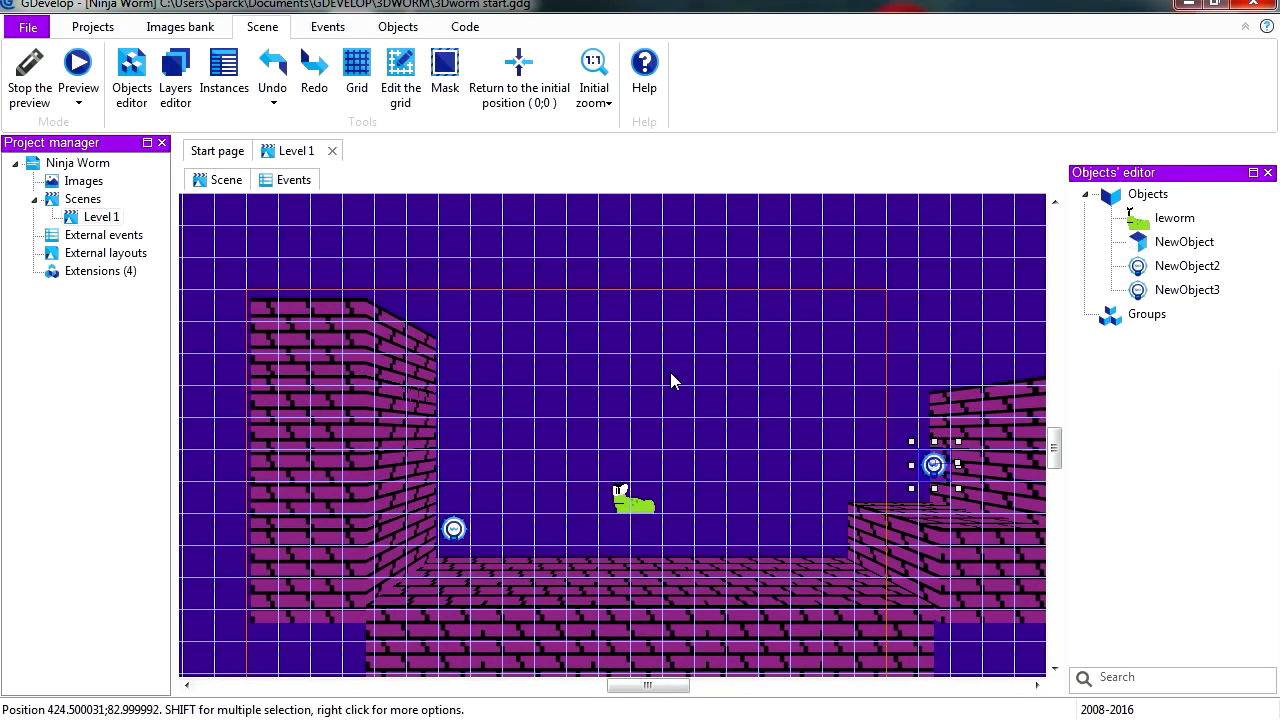
pyautogui.click(78, 62)
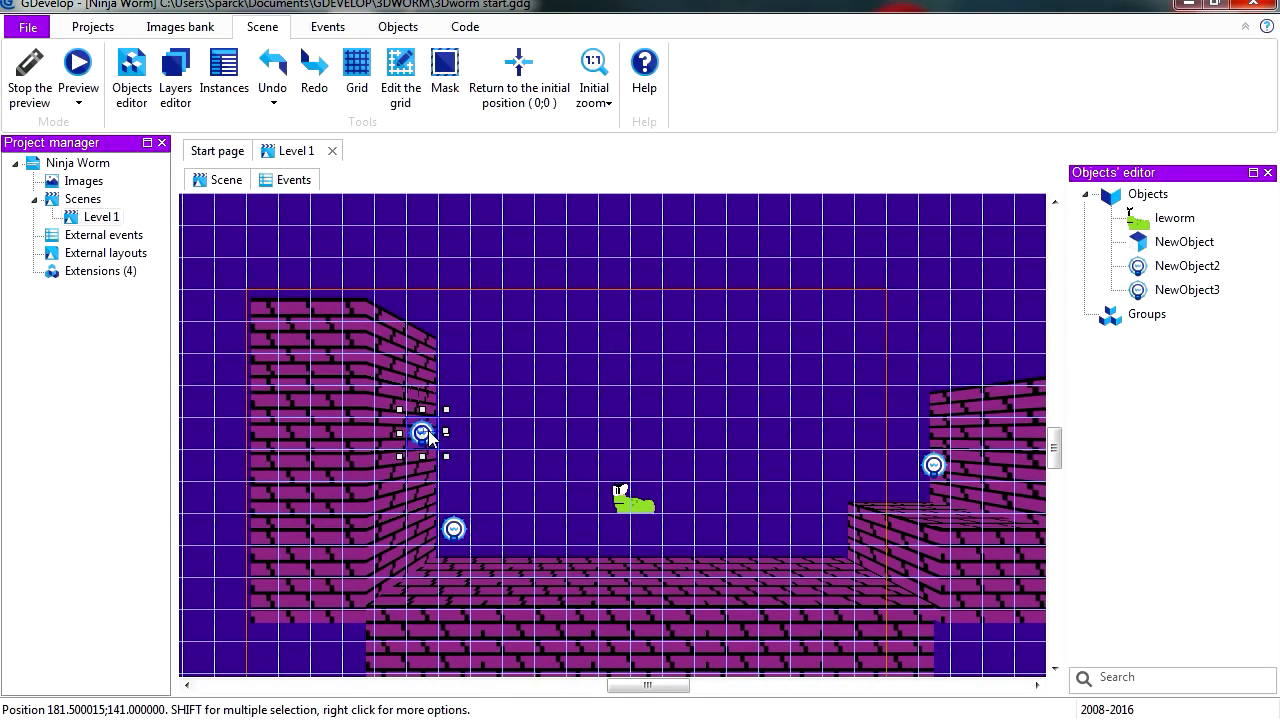
# - Give the upper red light a 400-pixel radius and close its properties
pyautogui.doubleClick(421, 432)
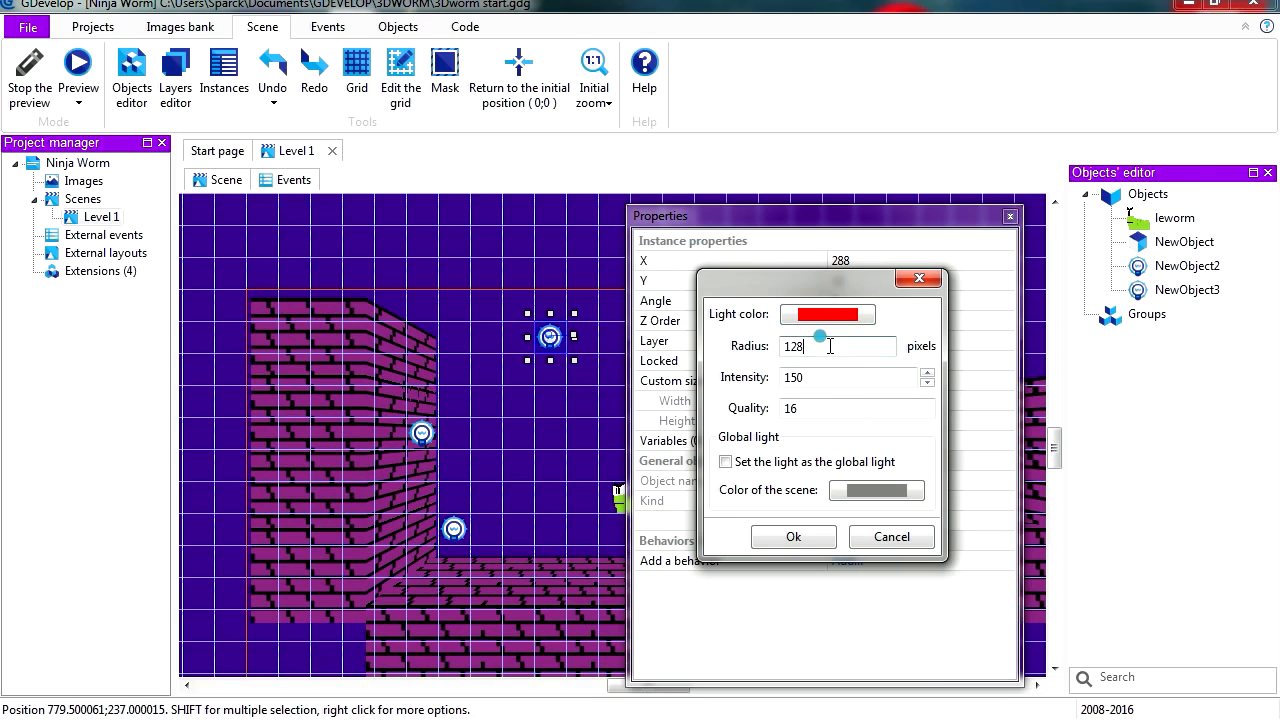
pyautogui.write('400')
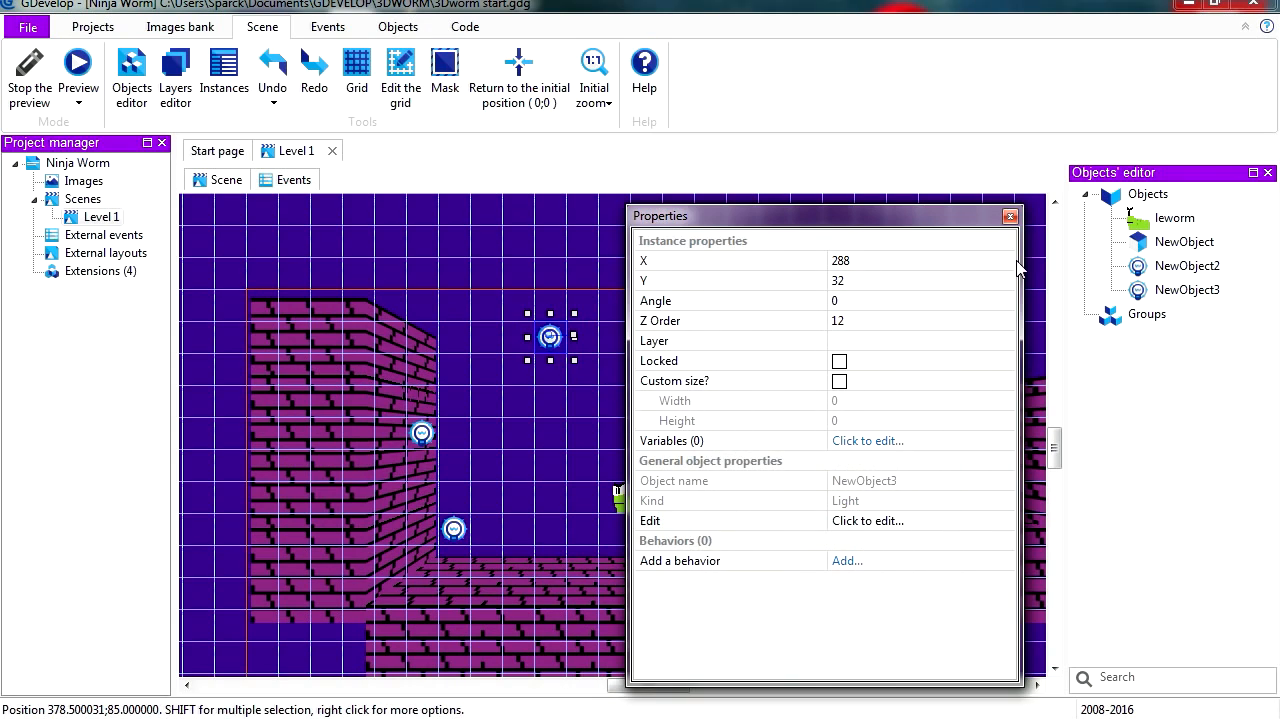
pyautogui.click(78, 62)
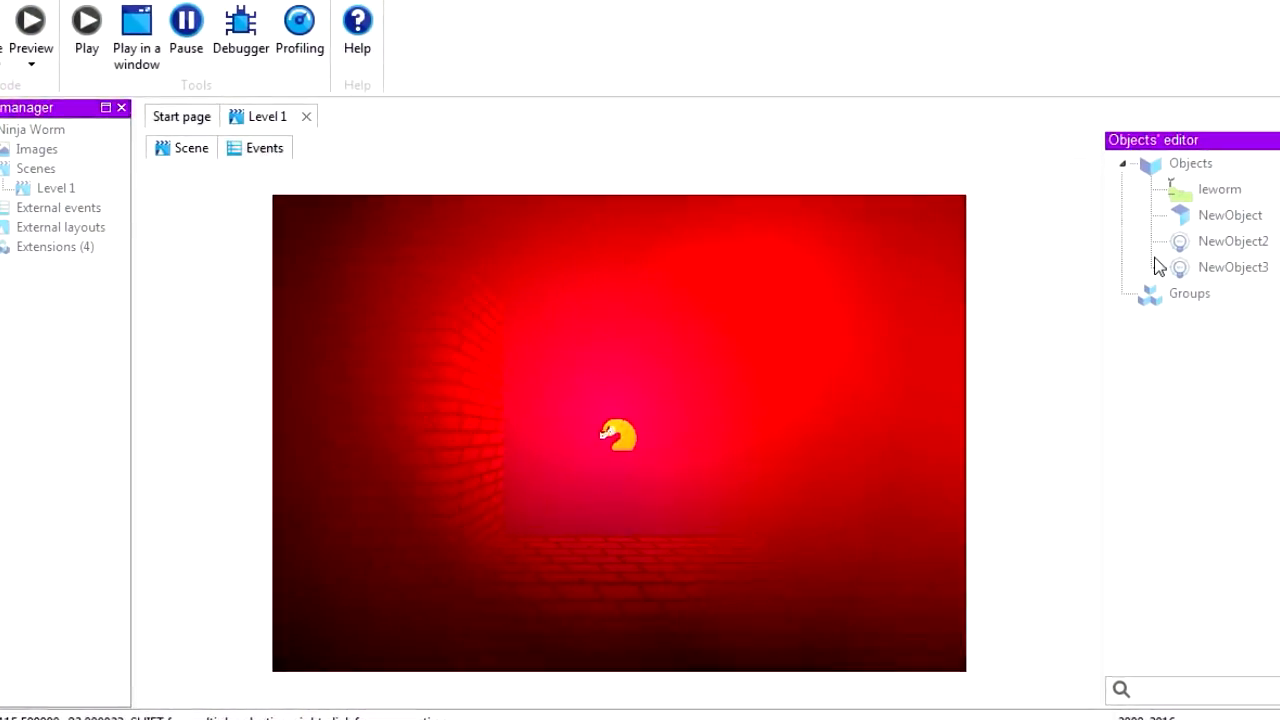